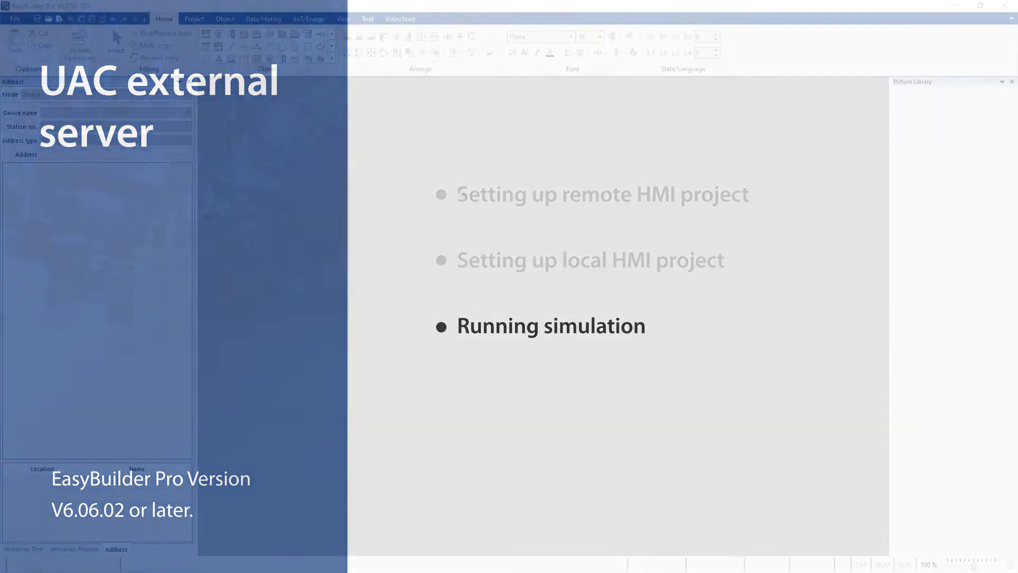
Create a new project for the cMT3072XH model
left_click(14, 18)
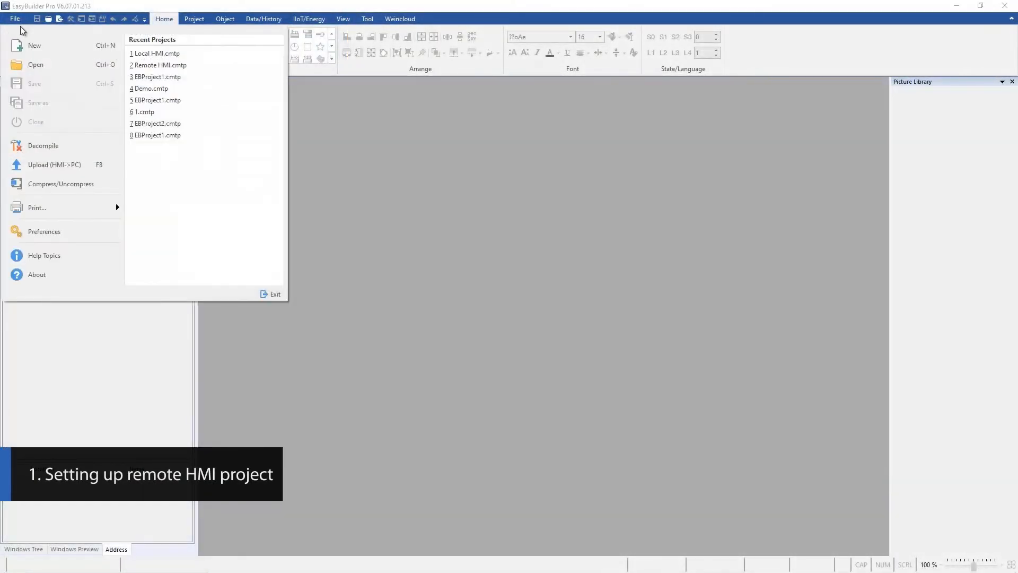
left_click(34, 46)
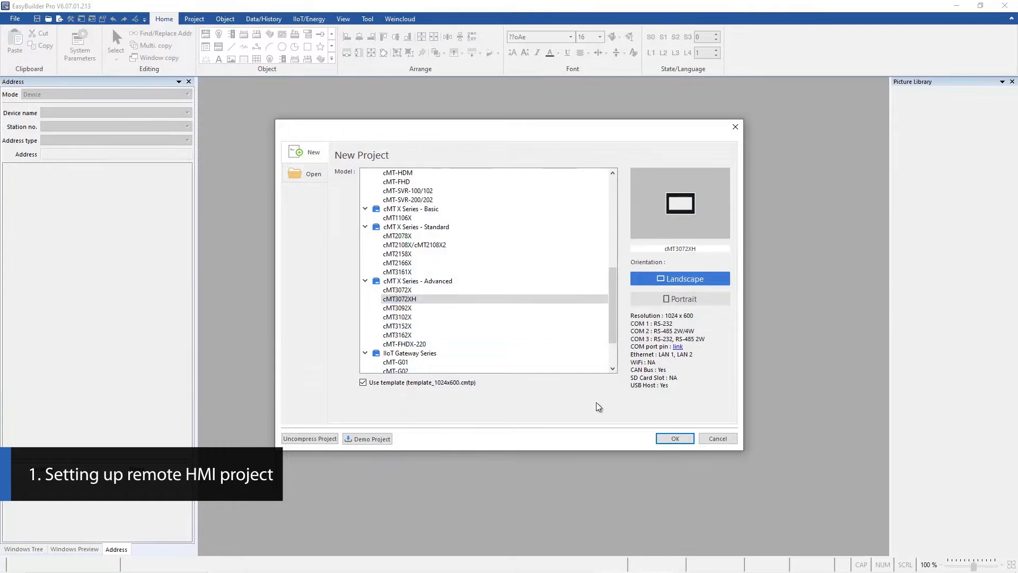
left_click(673, 438)
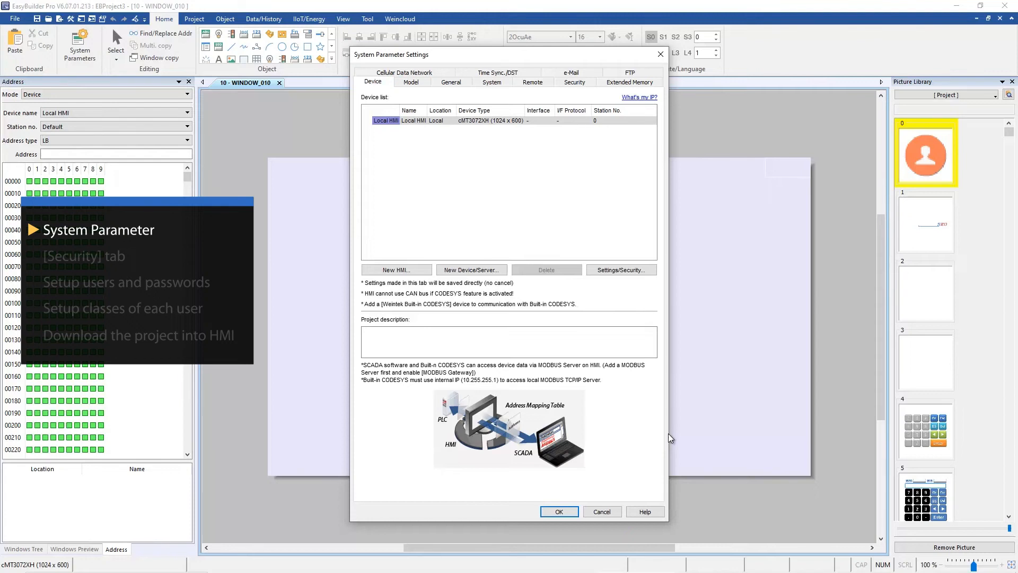
mouse_move(648, 150)
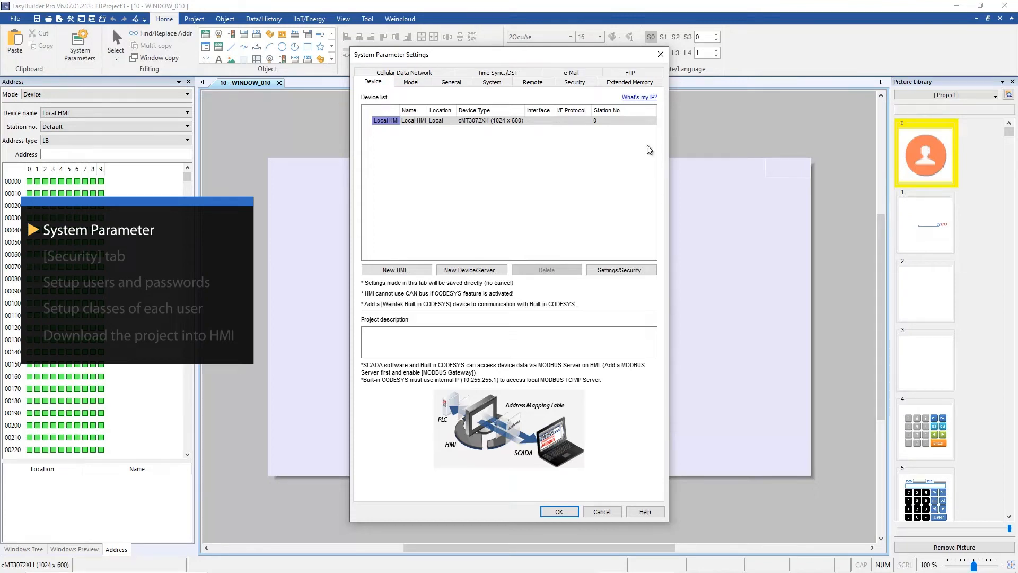
In Security, leave user1 in class A only and user2 in class B only, then apply
left_click(574, 81)
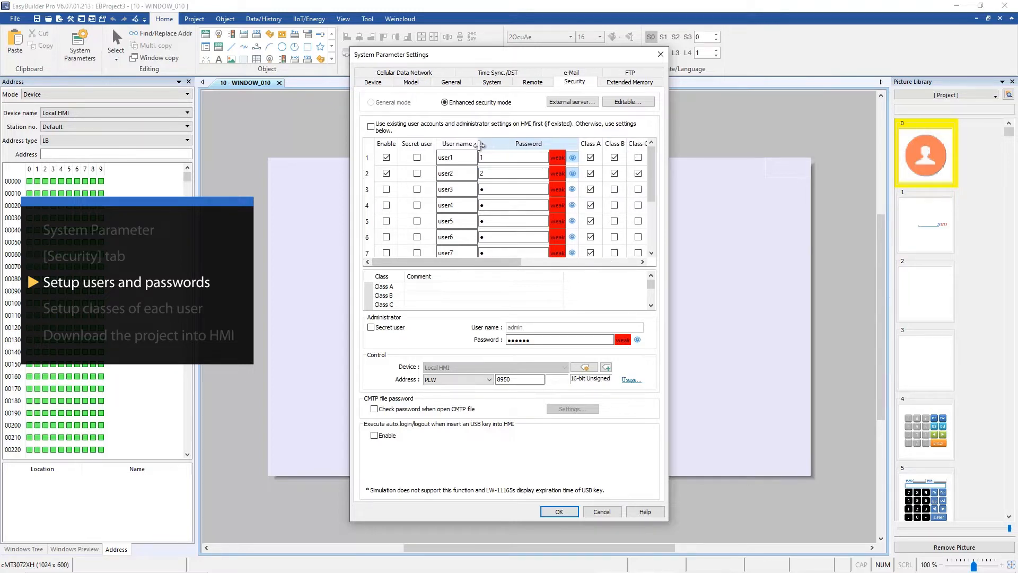
left_click(614, 173)
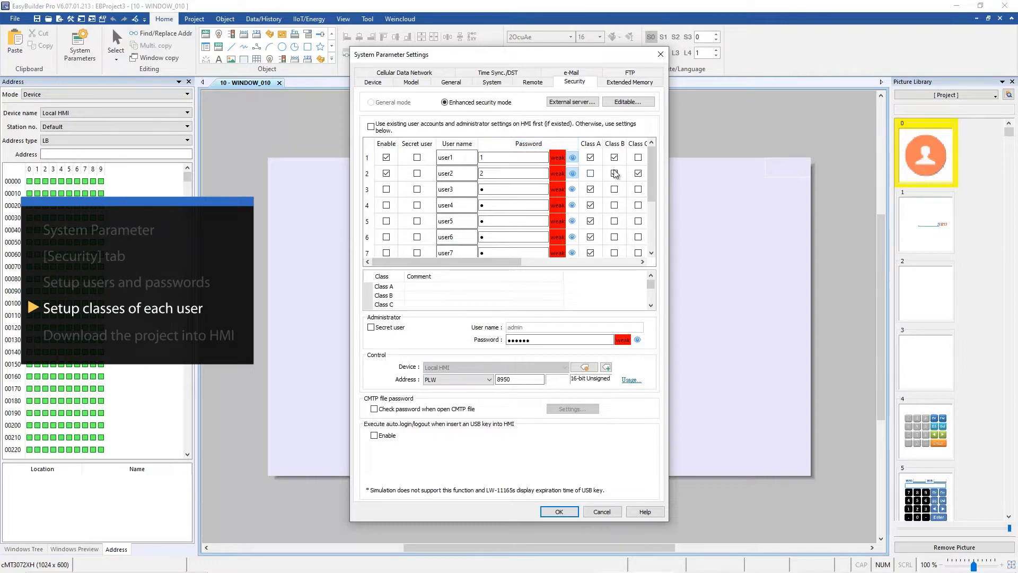
left_click(613, 157)
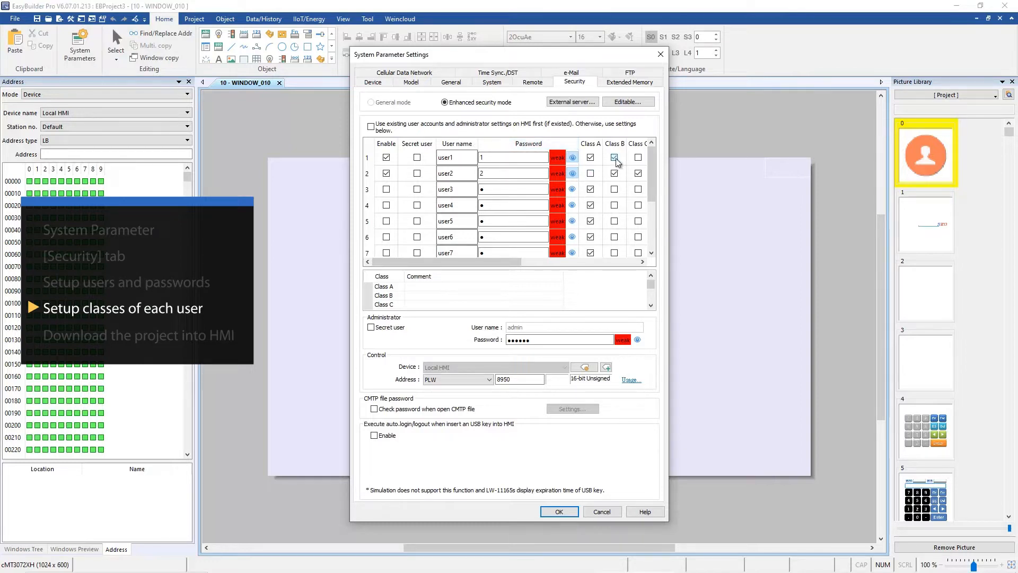
left_click(638, 172)
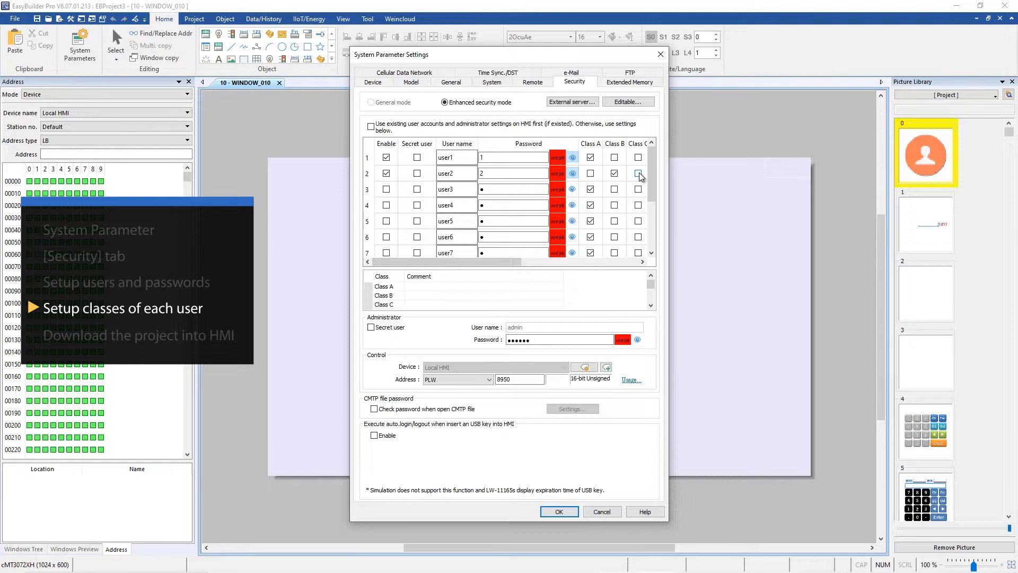
left_click(638, 173)
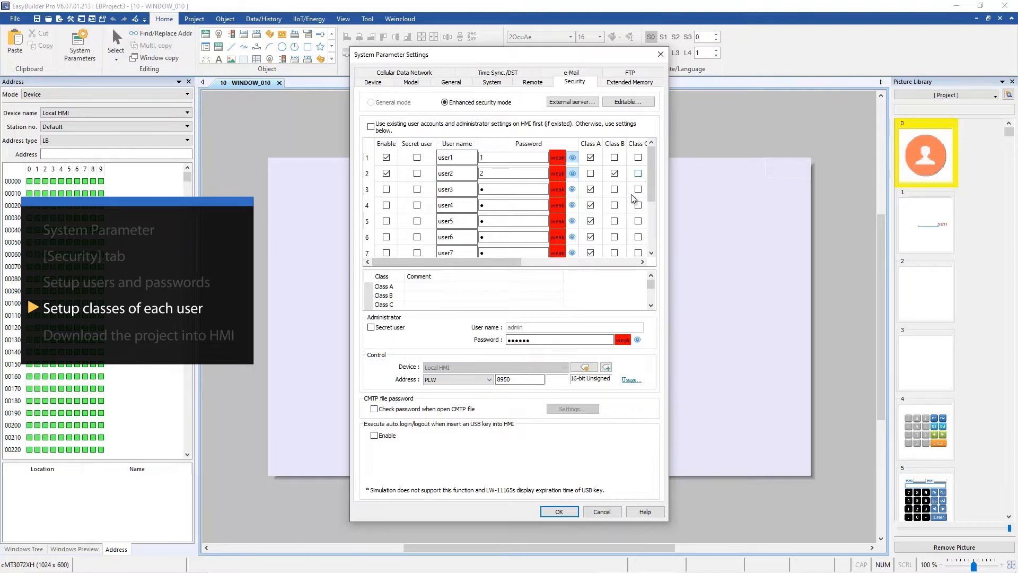
left_click(558, 511)
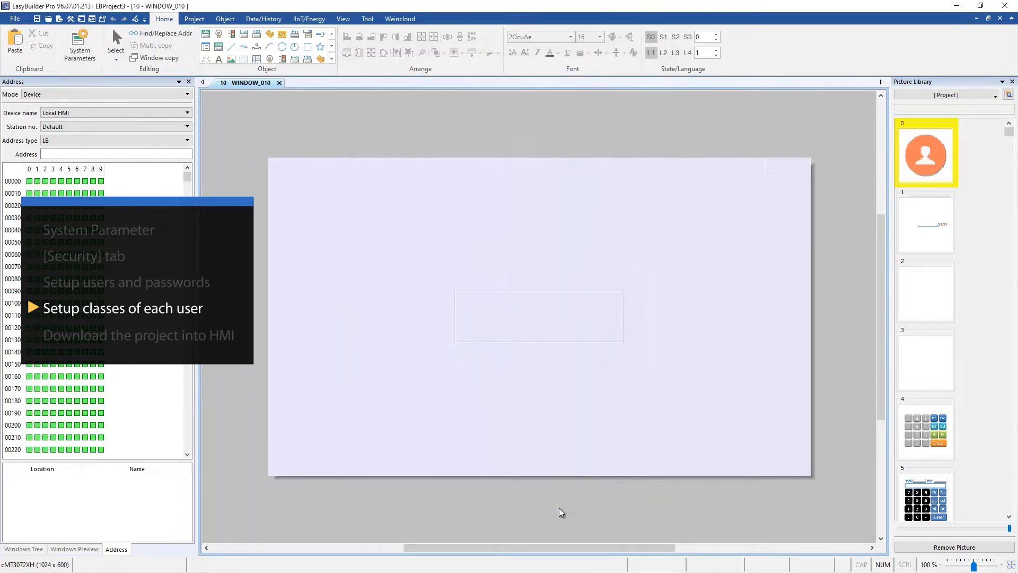
mouse_move(328, 125)
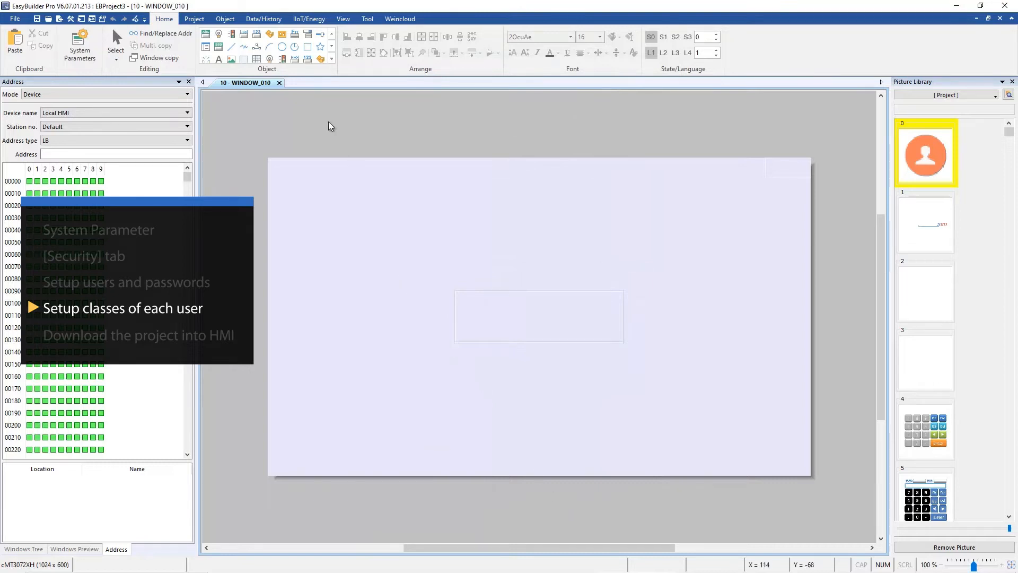
Start the PC-to-HMI download and save the project as 'remote HMI'
left_click(193, 18)
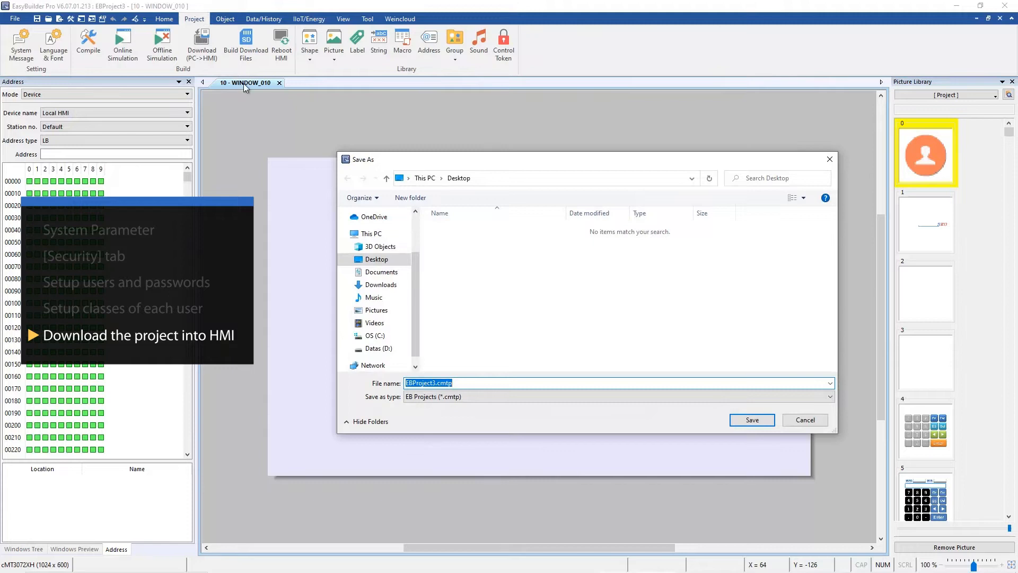
type("remote H")
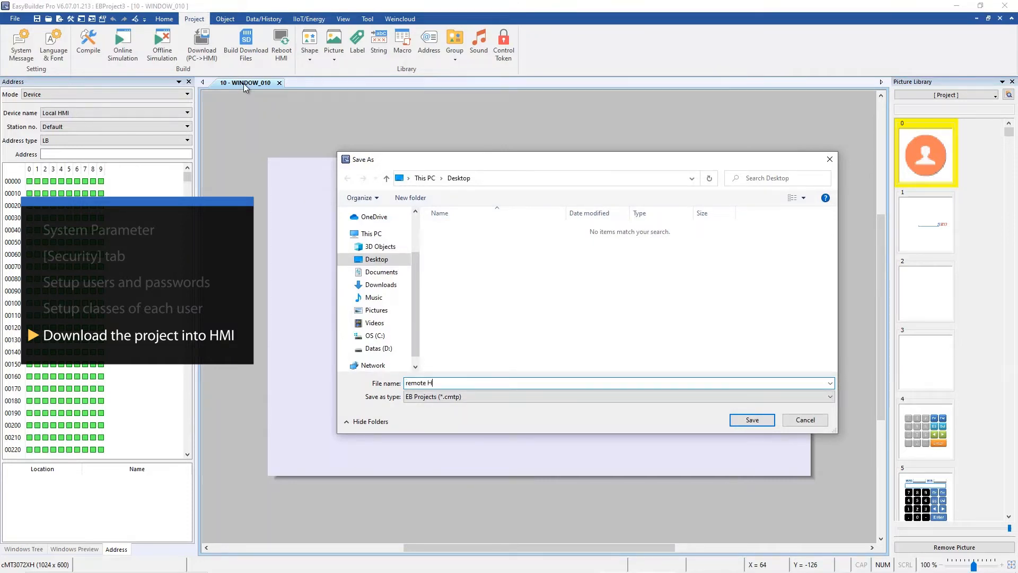
type("MI")
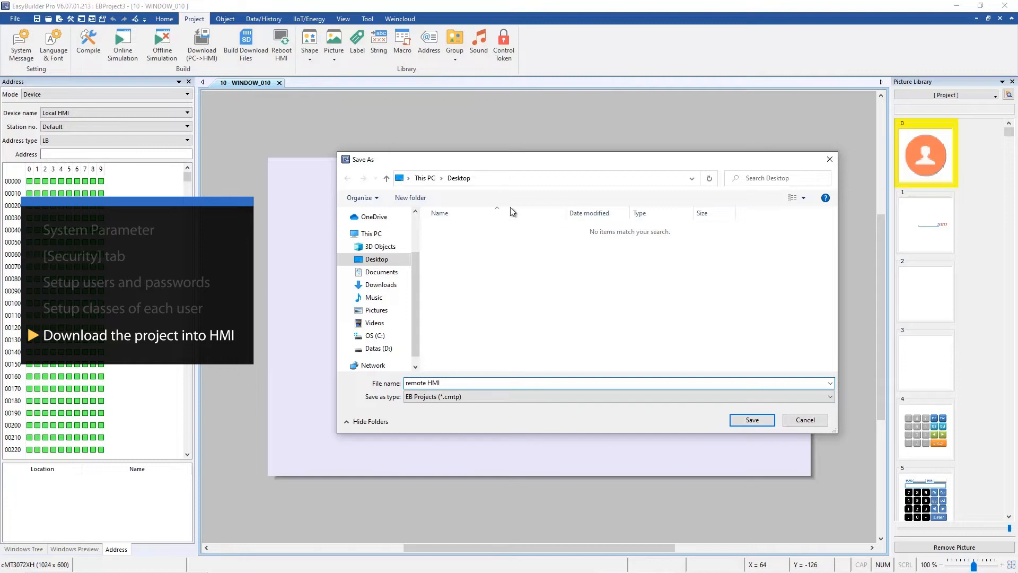
left_click(751, 420)
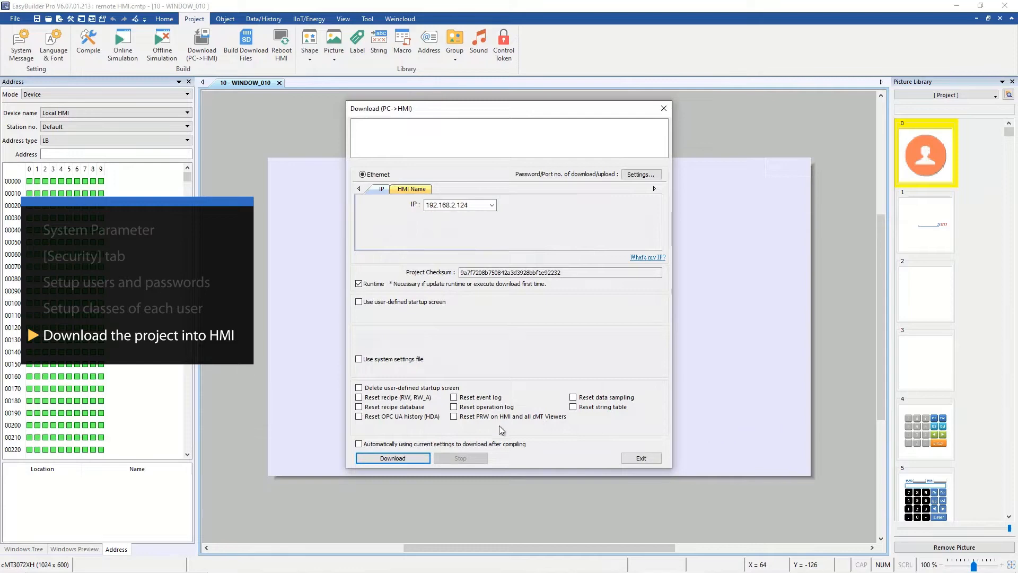
Download the remote HMI project to the HMI and close the finished download
left_click(392, 458)
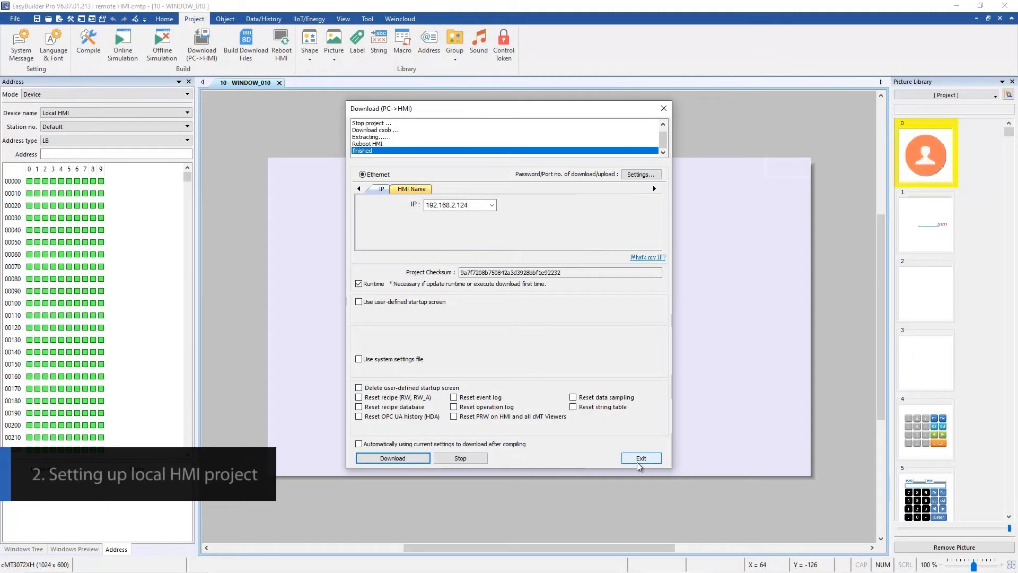
left_click(641, 458)
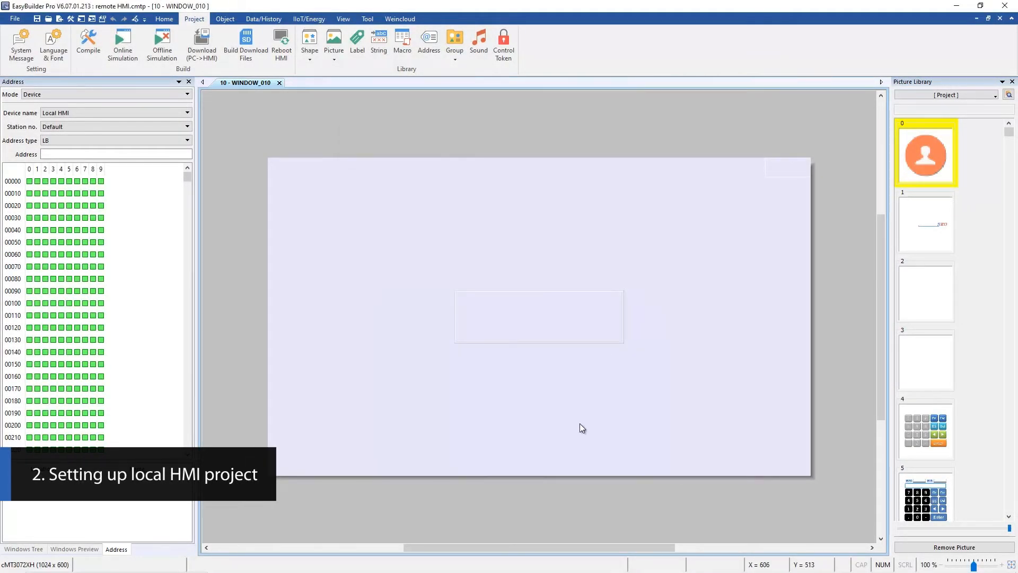
mouse_move(92, 83)
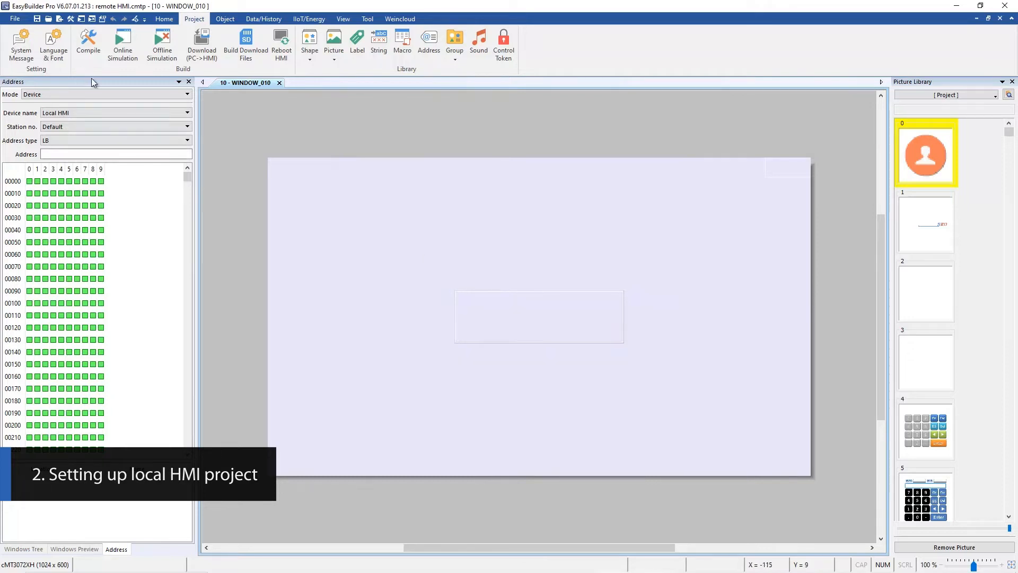
Create a second new project for the cMT3072XH model
left_click(14, 18)
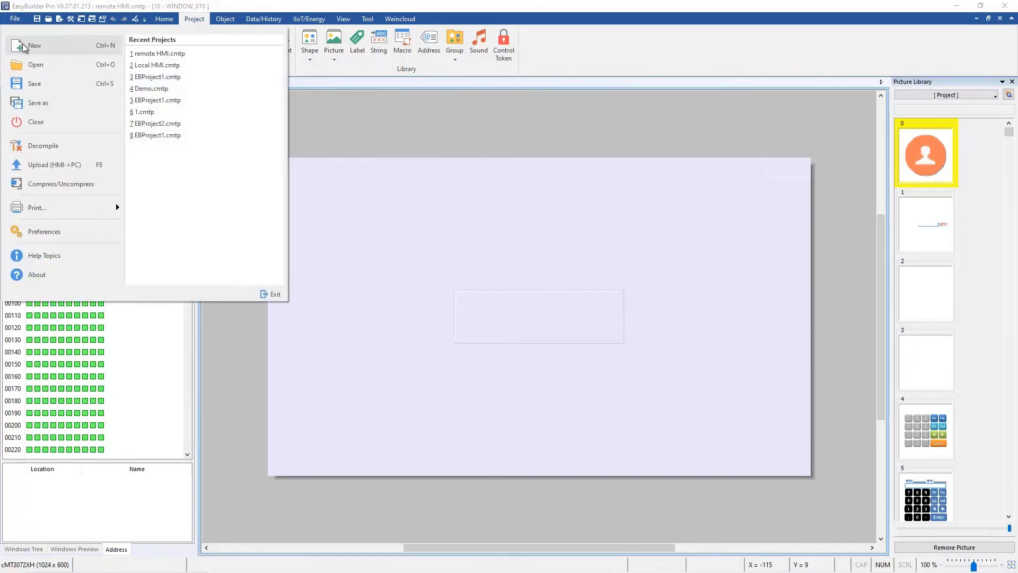
left_click(34, 46)
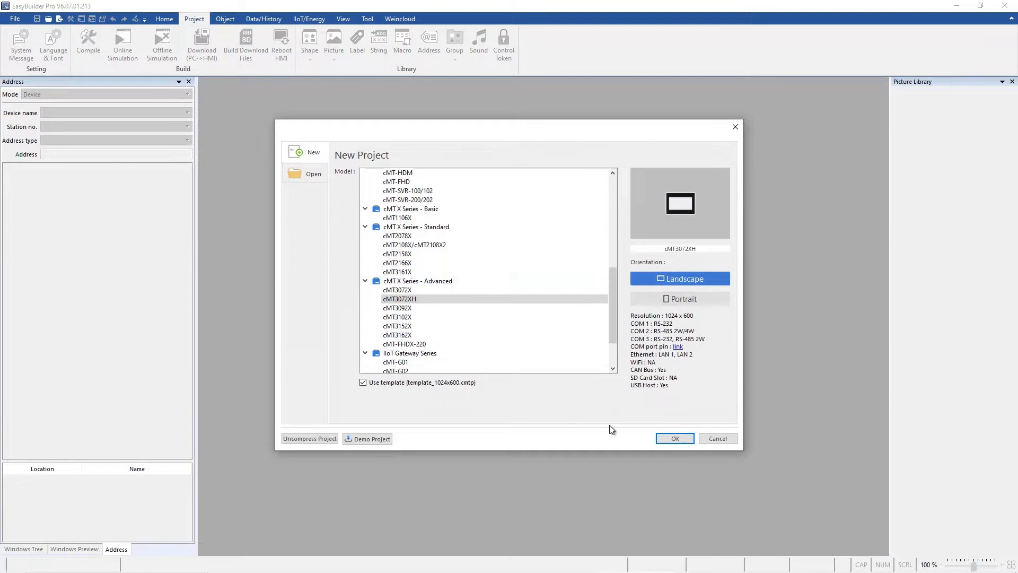
left_click(674, 438)
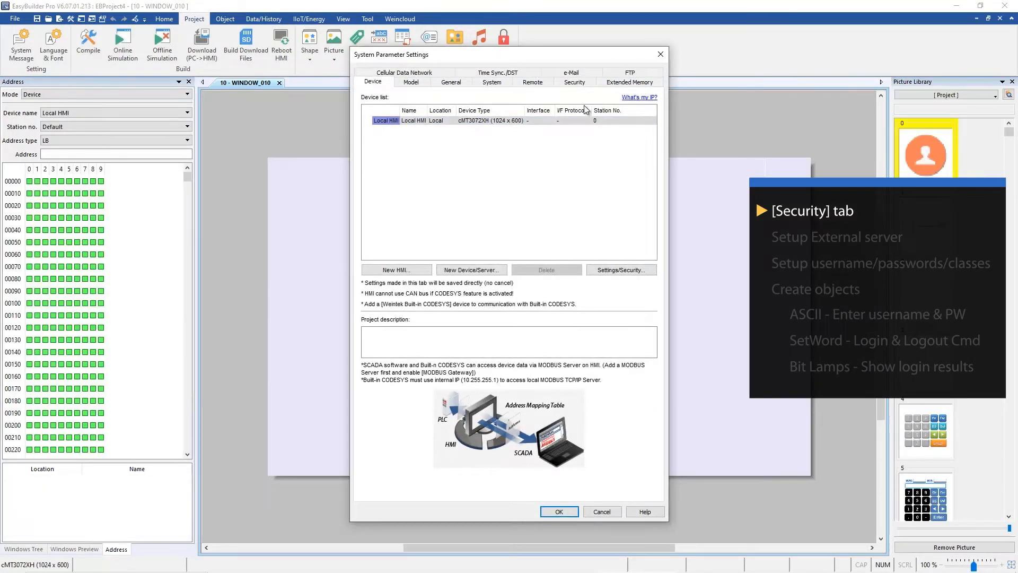
In Security, bring up the external authentication server options, currently None
left_click(574, 81)
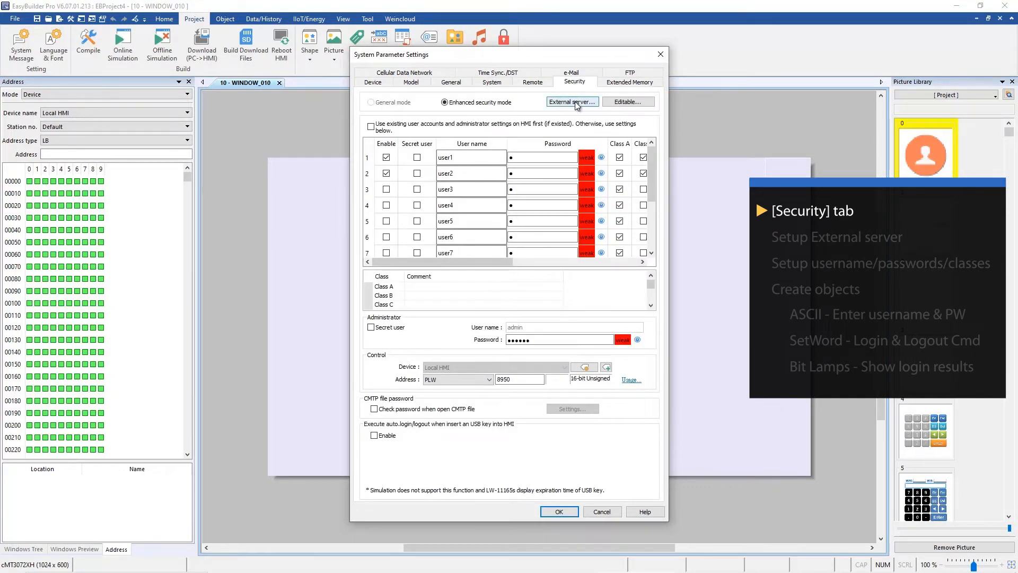
left_click(571, 102)
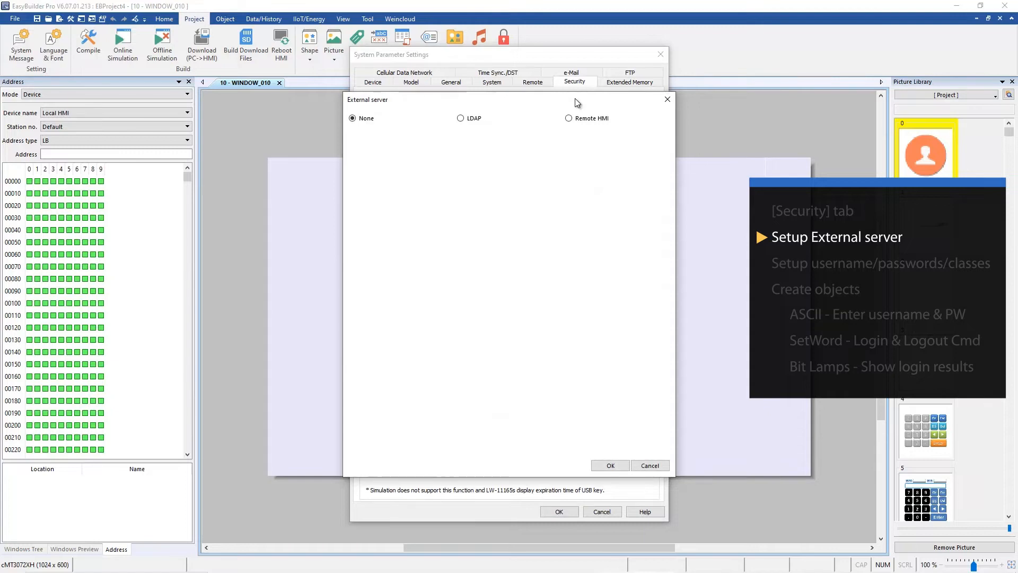
Authenticate logins against a remote HMI at IP 192.168.2.124 and confirm
left_click(568, 117)
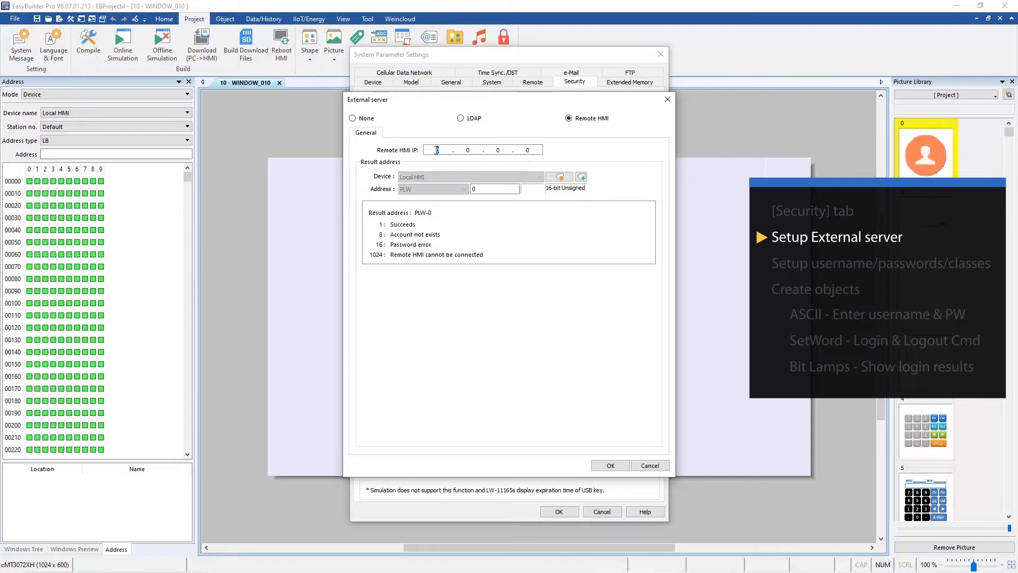
type("192")
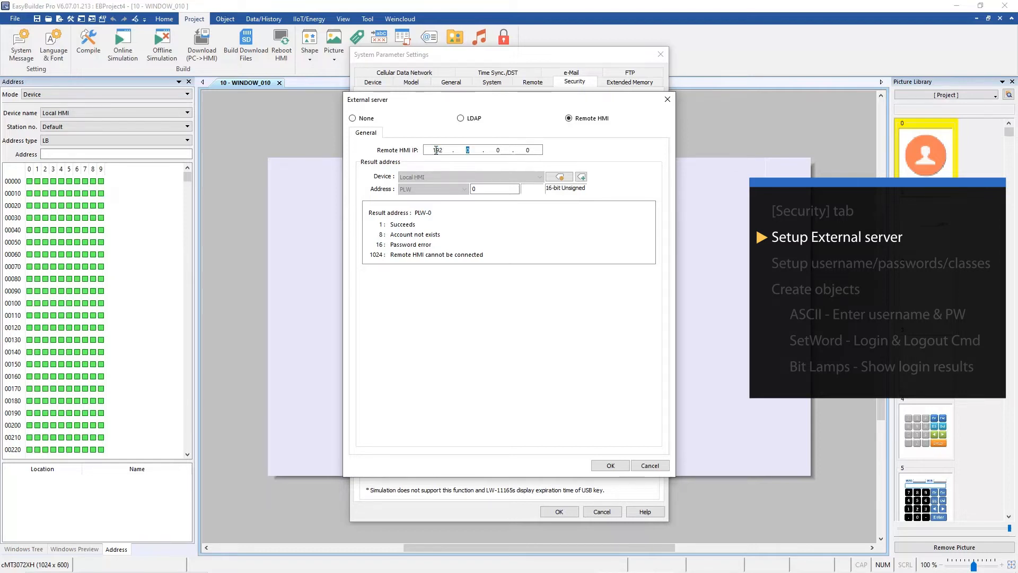
type("168.2")
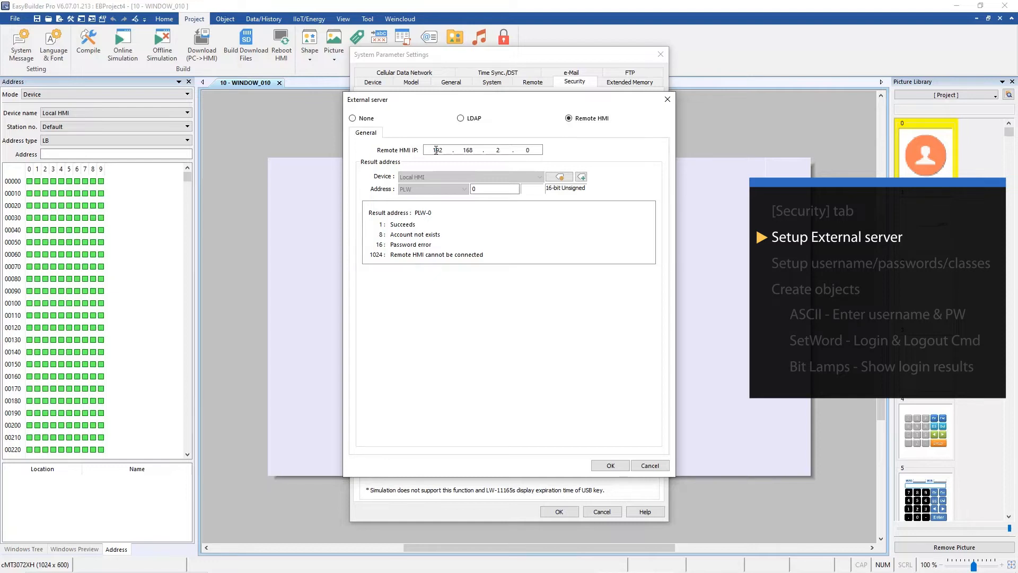
type("124")
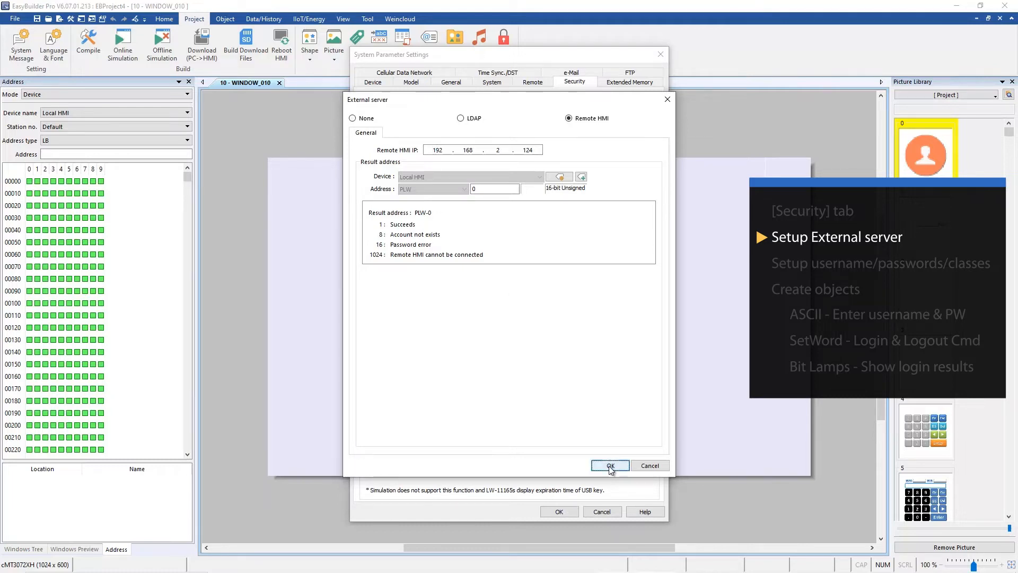
left_click(609, 464)
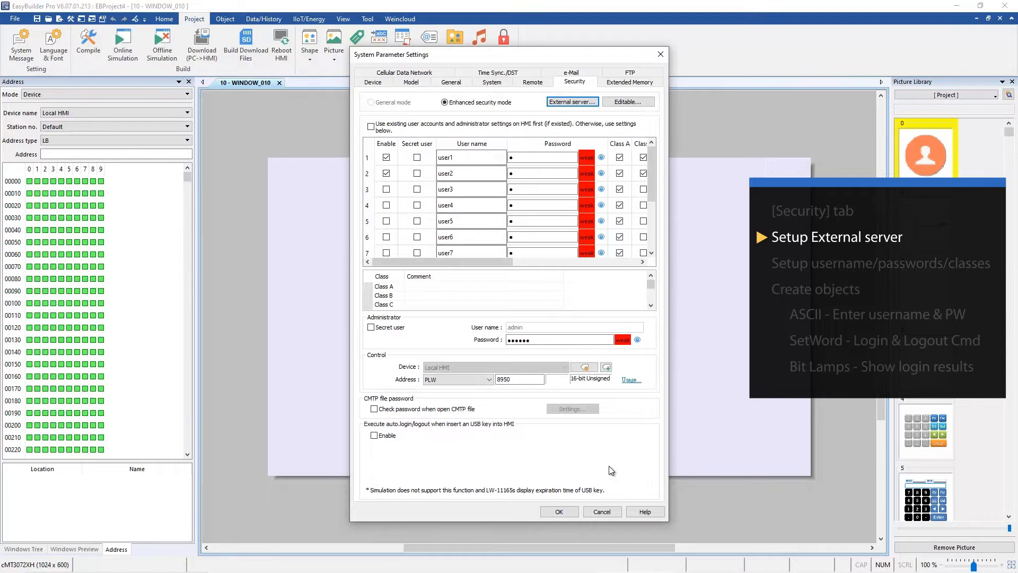
mouse_move(609, 461)
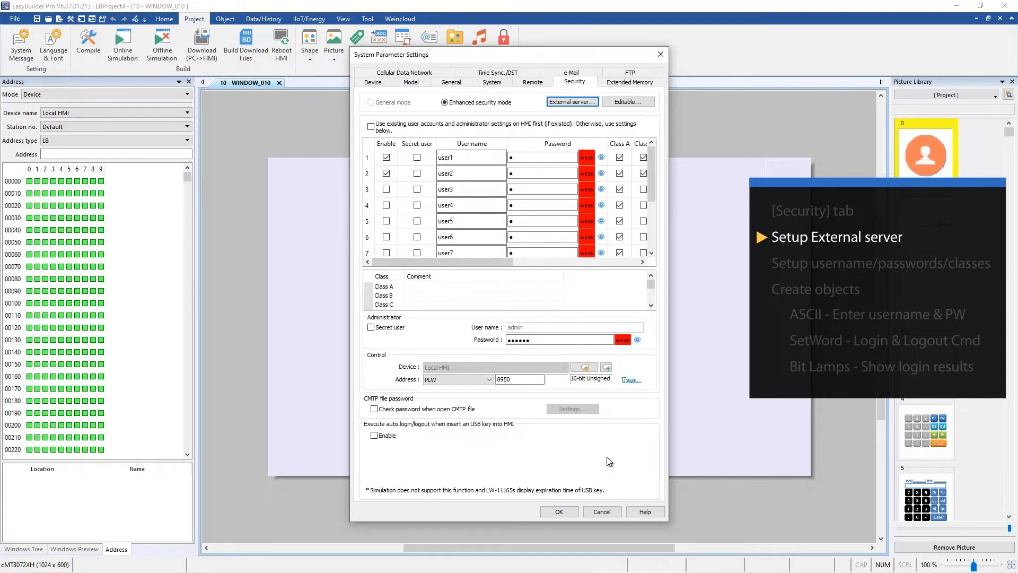
Rename the accounts to A and B with passwords a and b, adjust their classes, and confirm
left_click(542, 157)
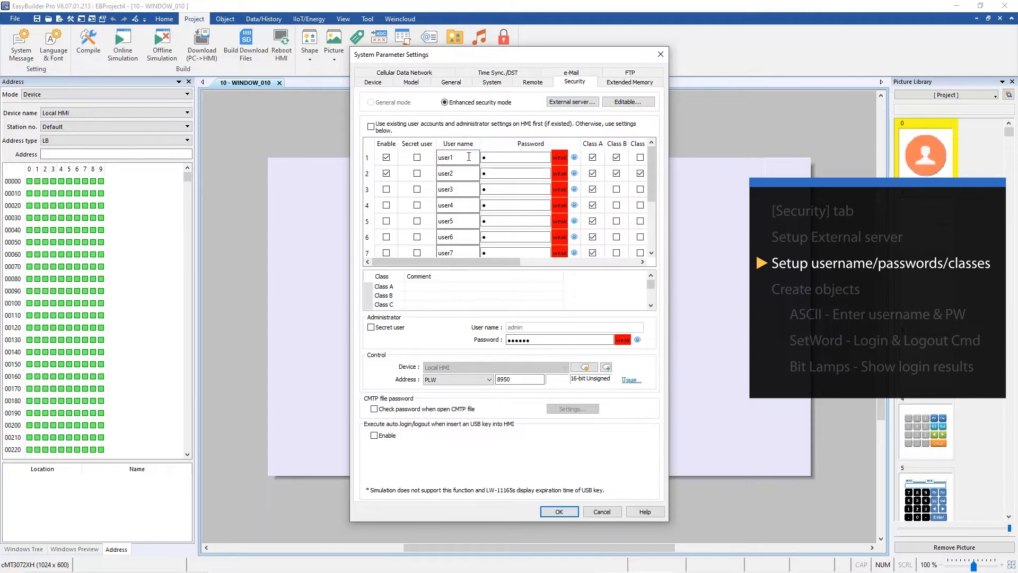
double_click(458, 157)
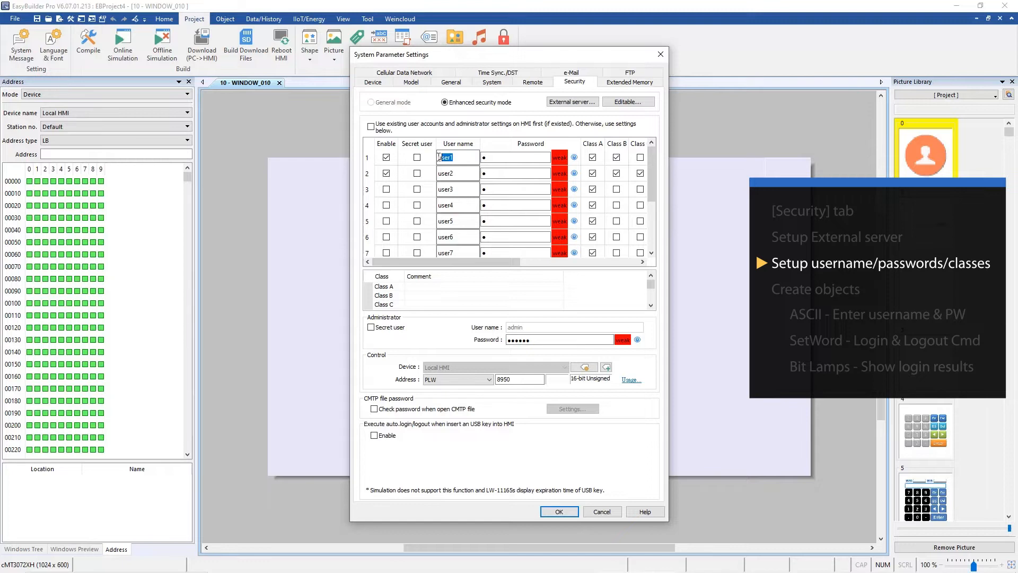
type("A")
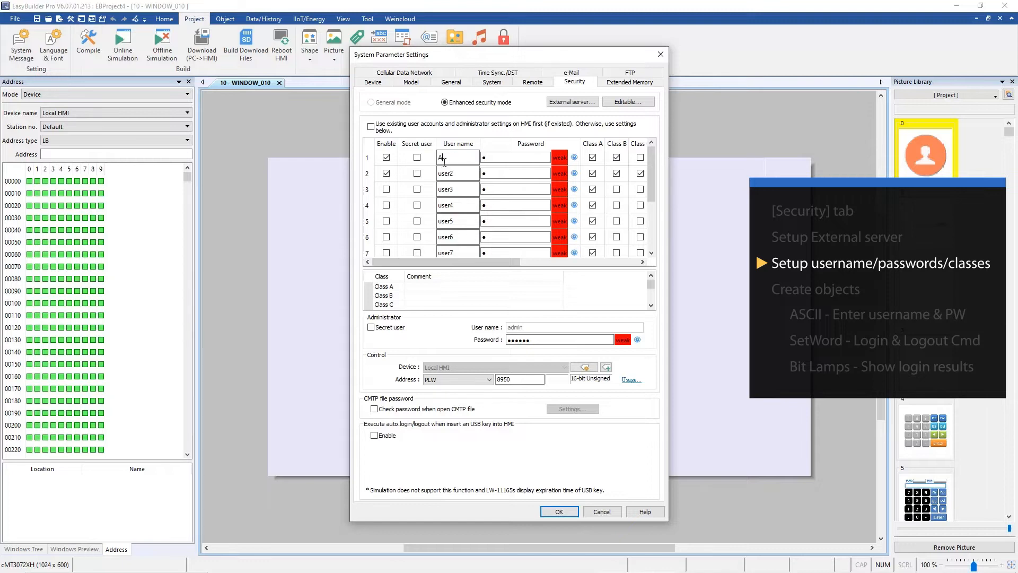
type("B")
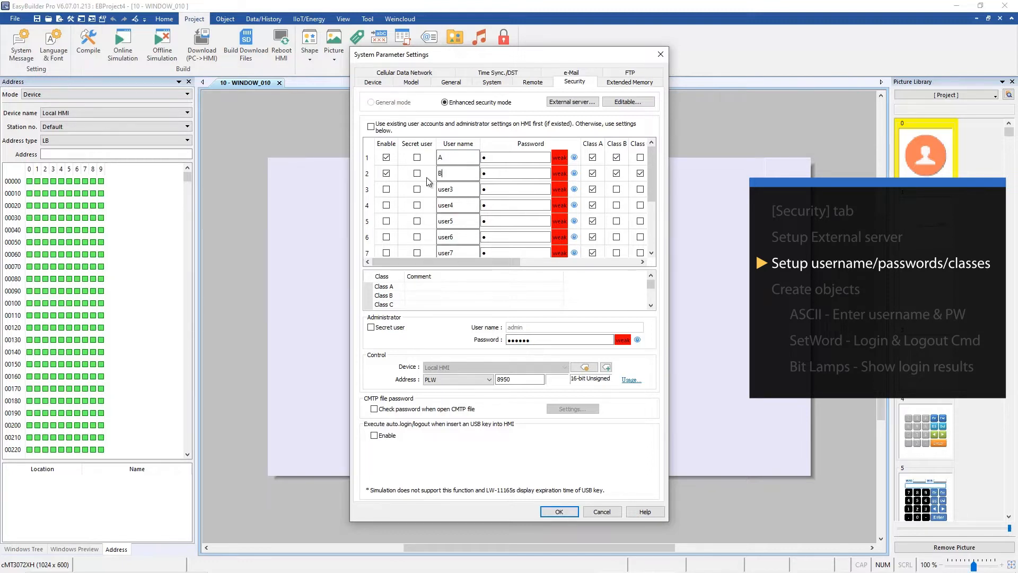
type("1")
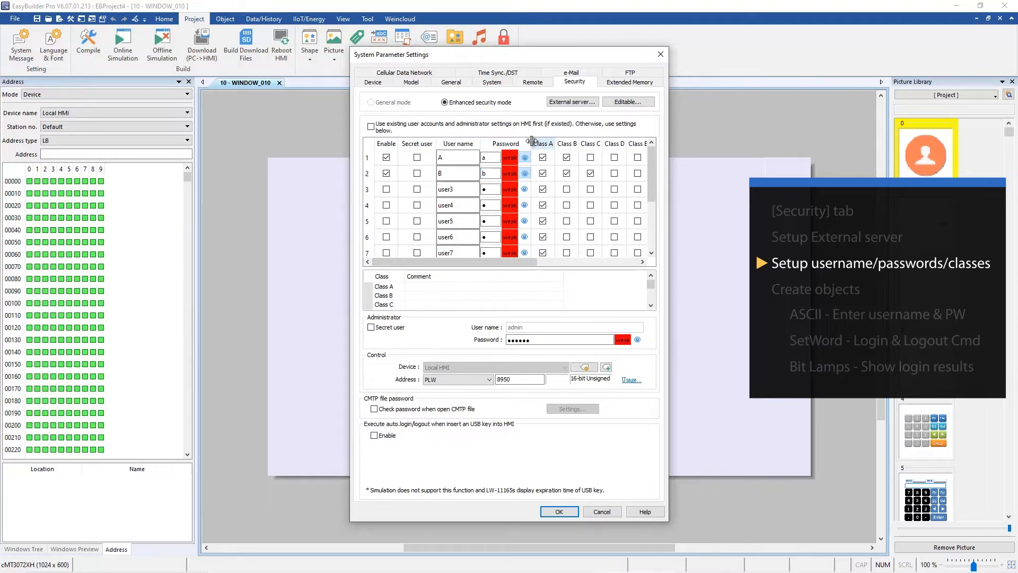
left_click(543, 173)
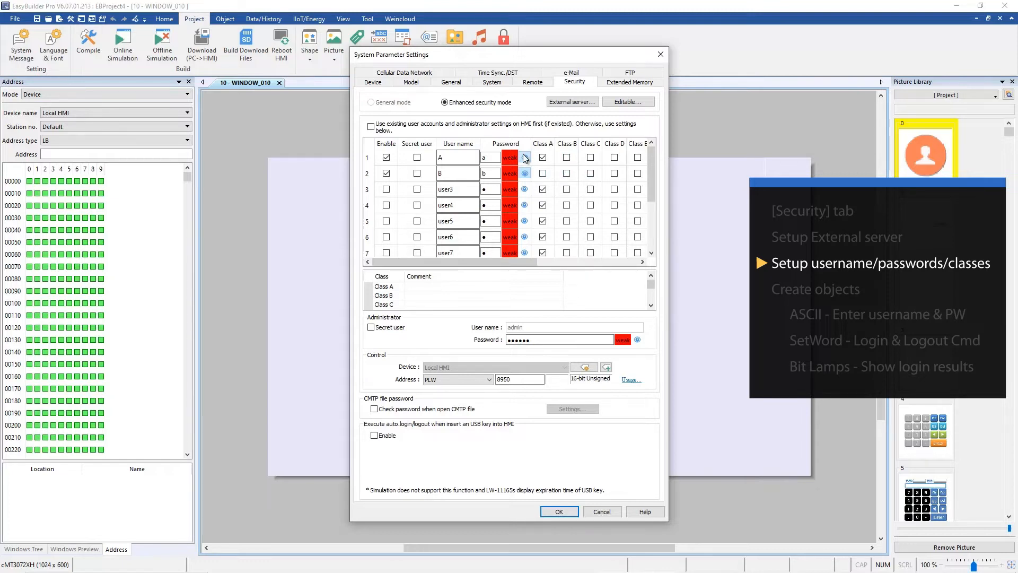
left_click(543, 158)
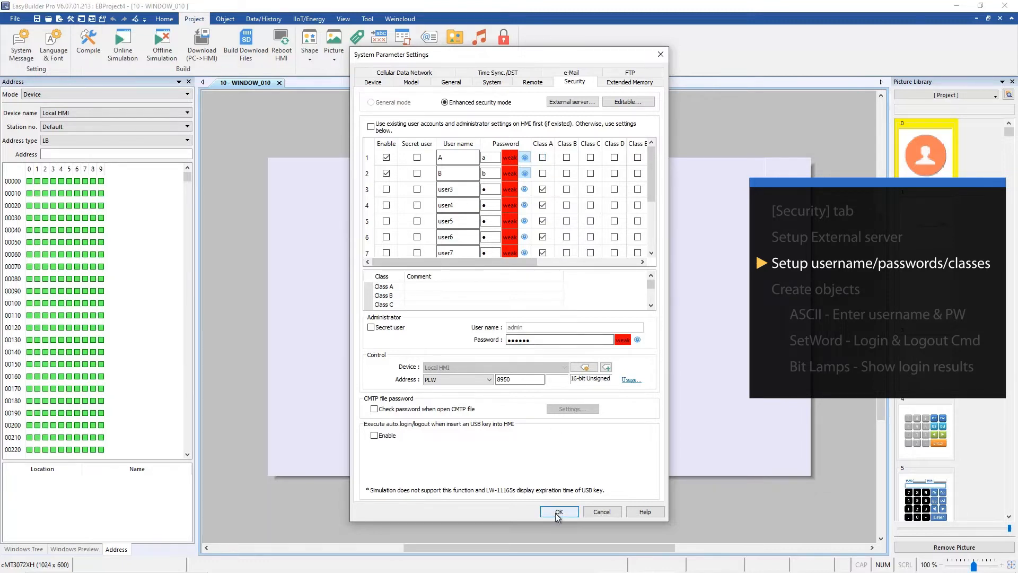
left_click(556, 511)
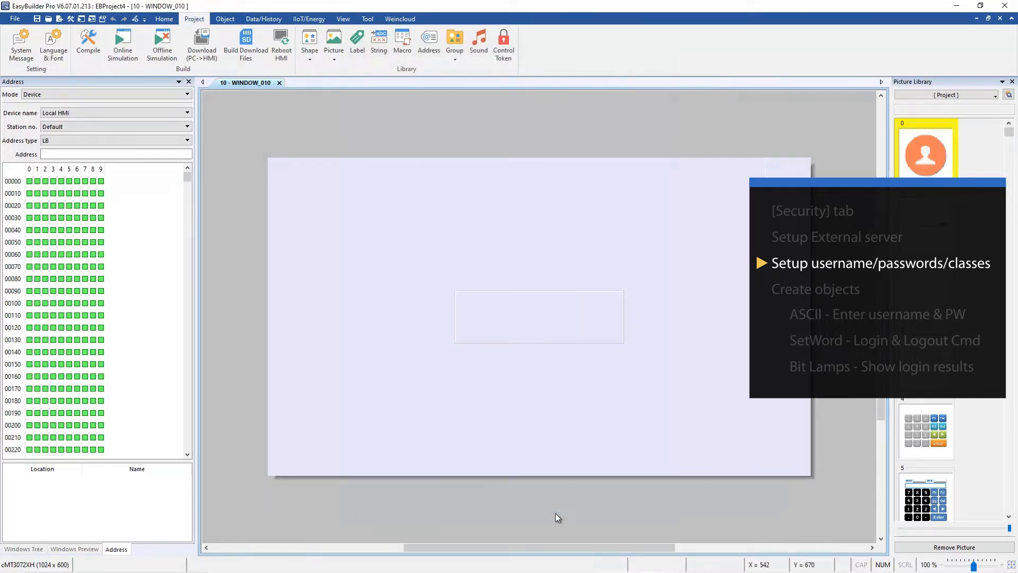
mouse_move(556, 512)
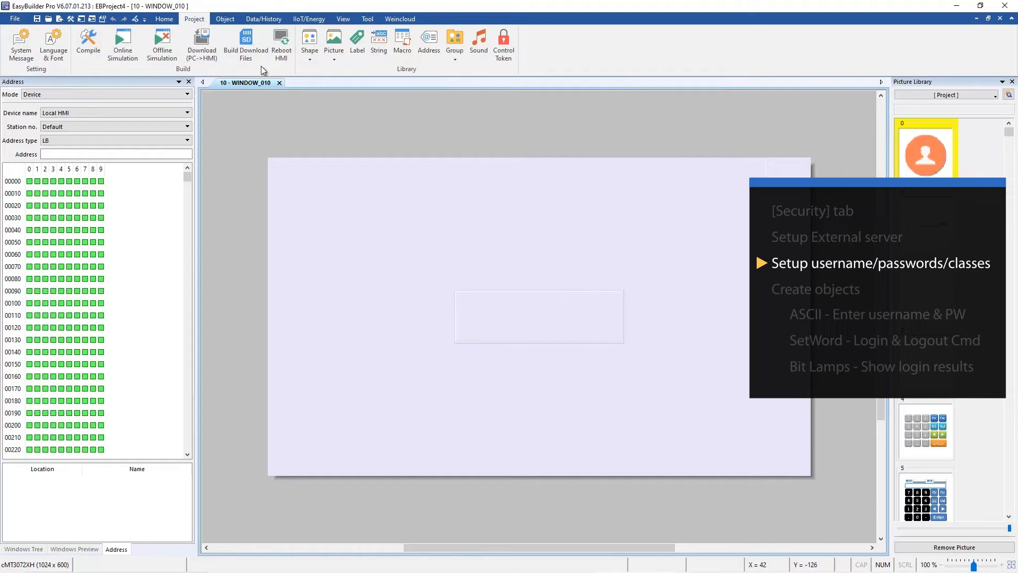
Add an ASCII input field addressed to the UAC user name tag
left_click(225, 18)
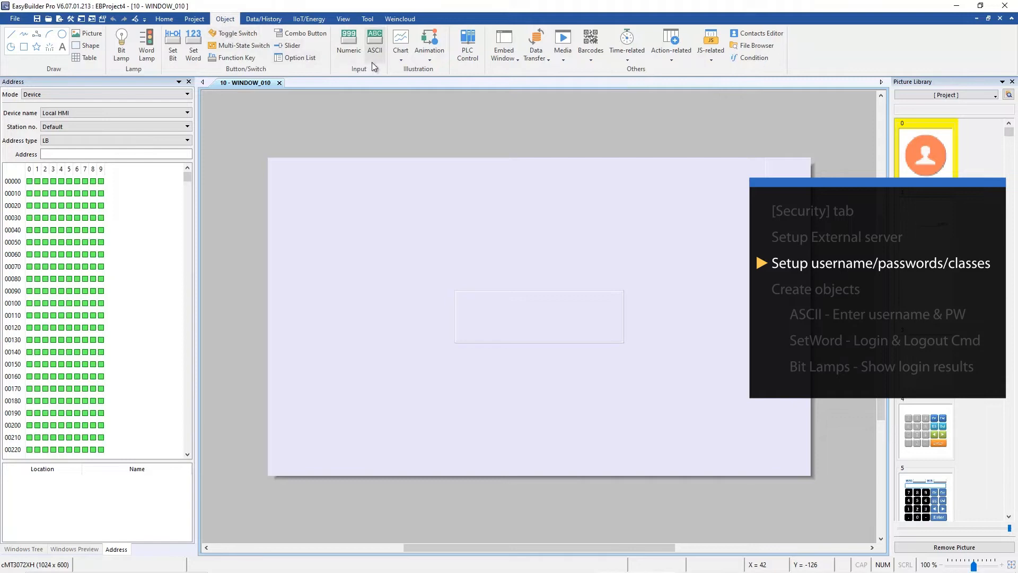
left_click(374, 42)
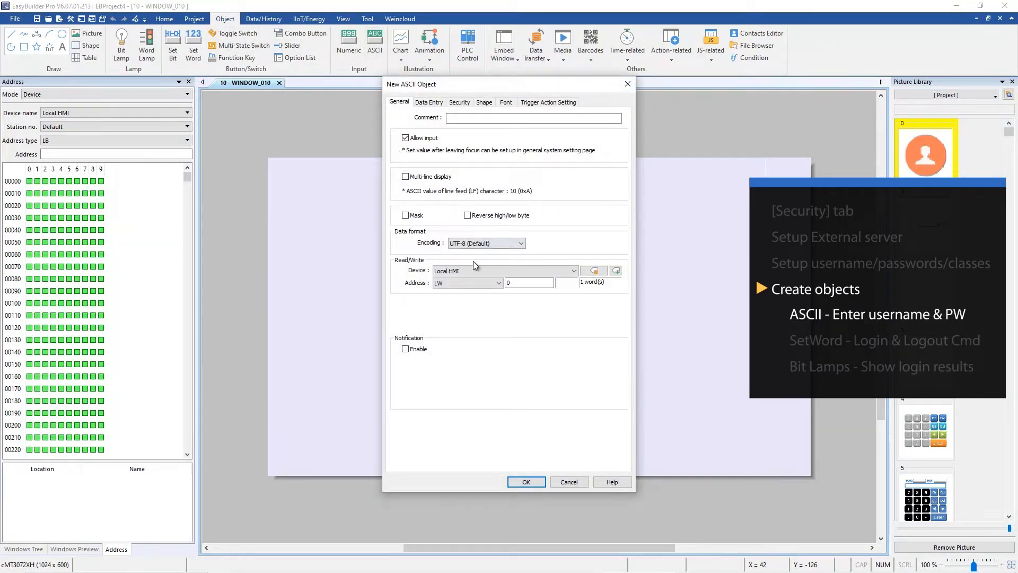
mouse_move(592, 270)
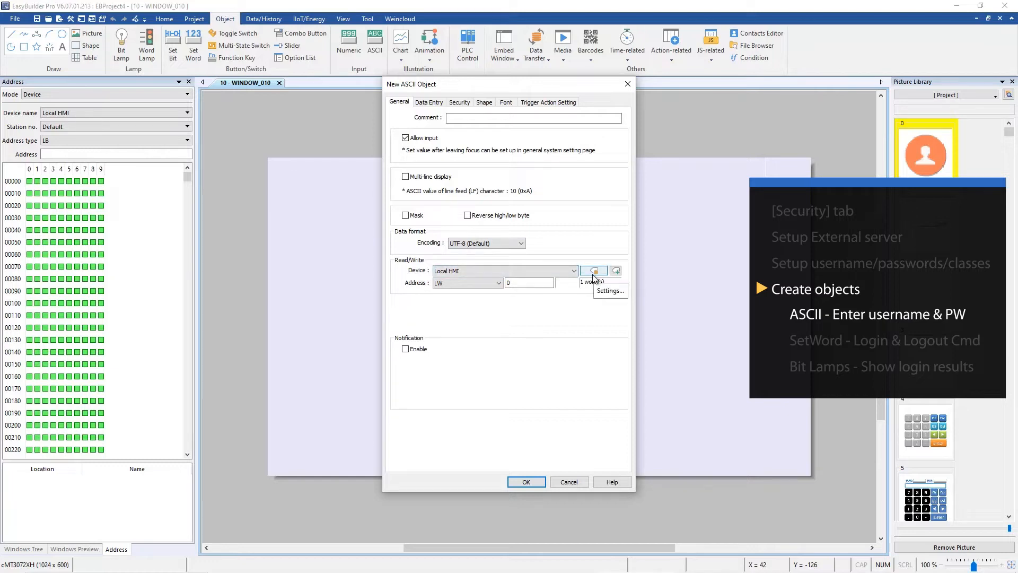
left_click(593, 271)
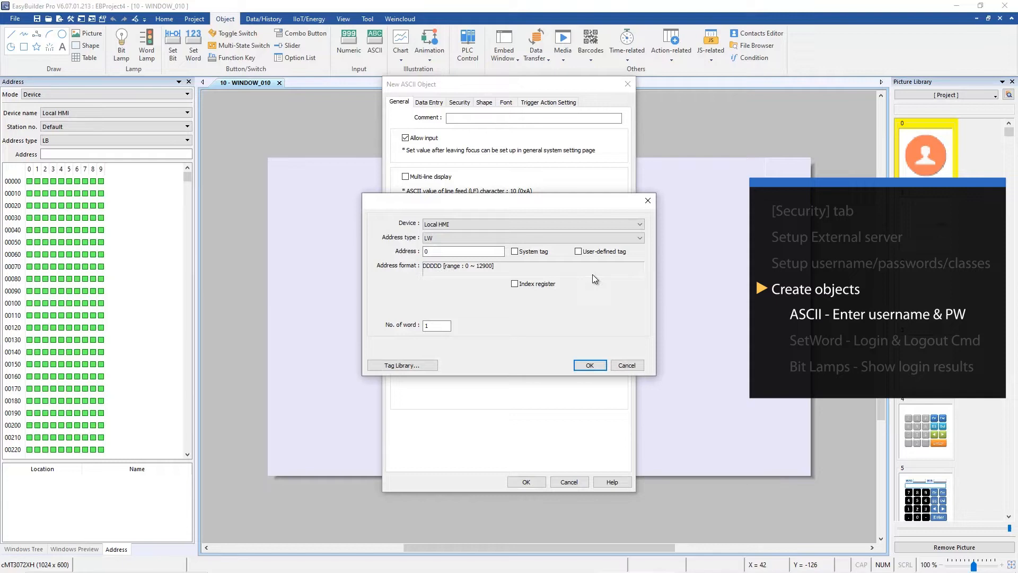
mouse_move(575, 267)
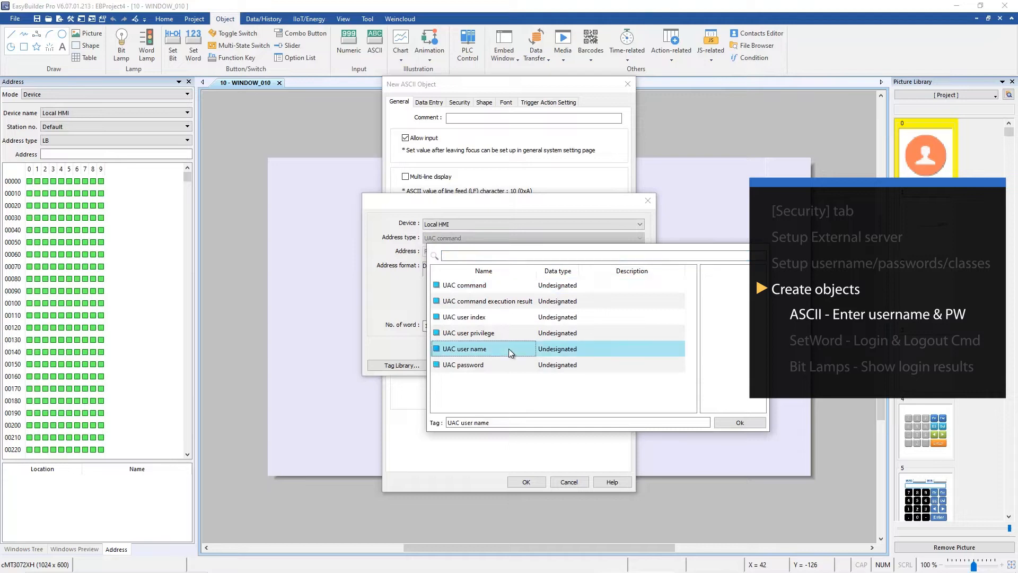
left_click(739, 423)
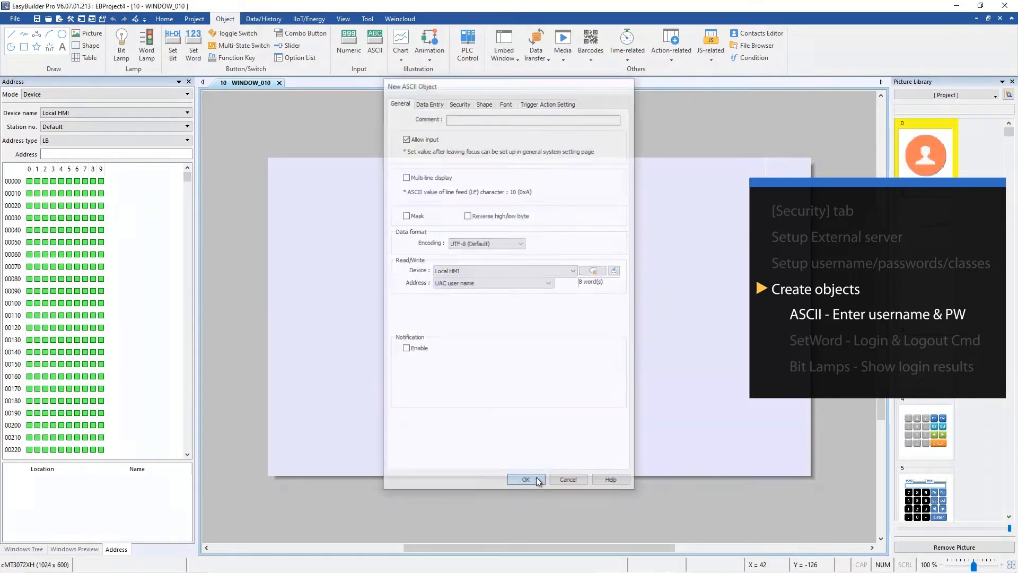
left_click(525, 479)
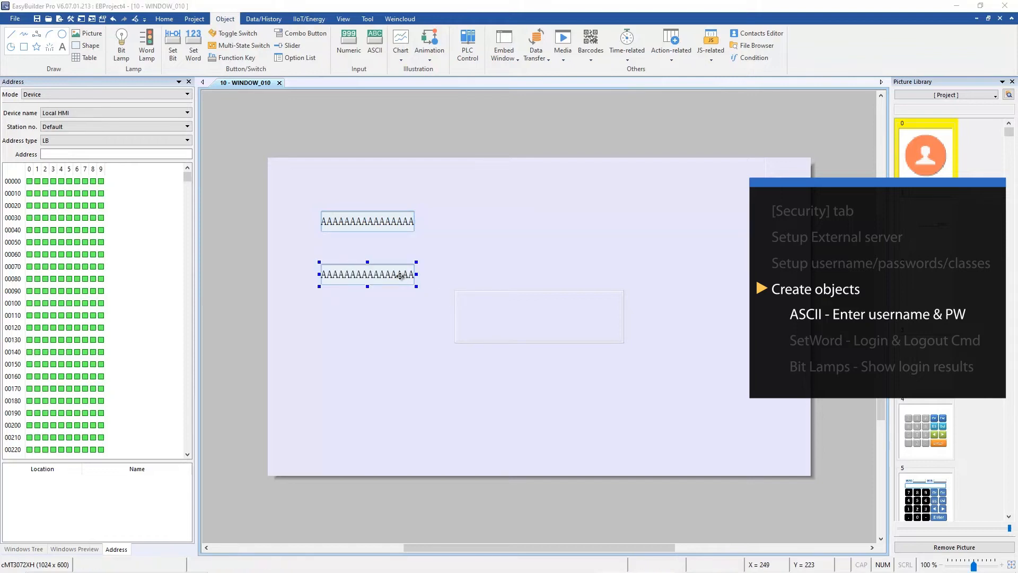
Set the second ASCII input field's address to the UAC password tag
double_click(367, 274)
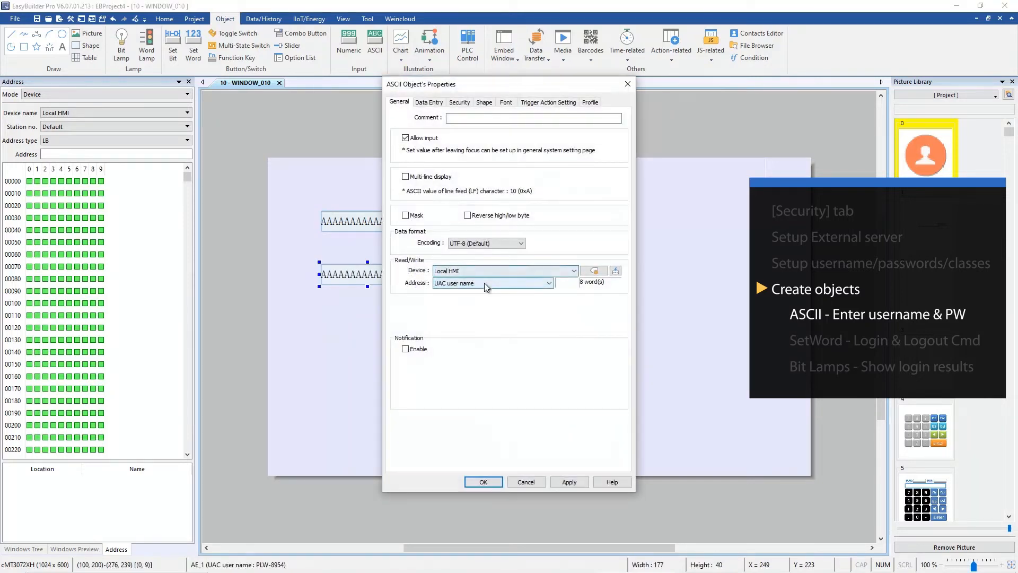
left_click(550, 282)
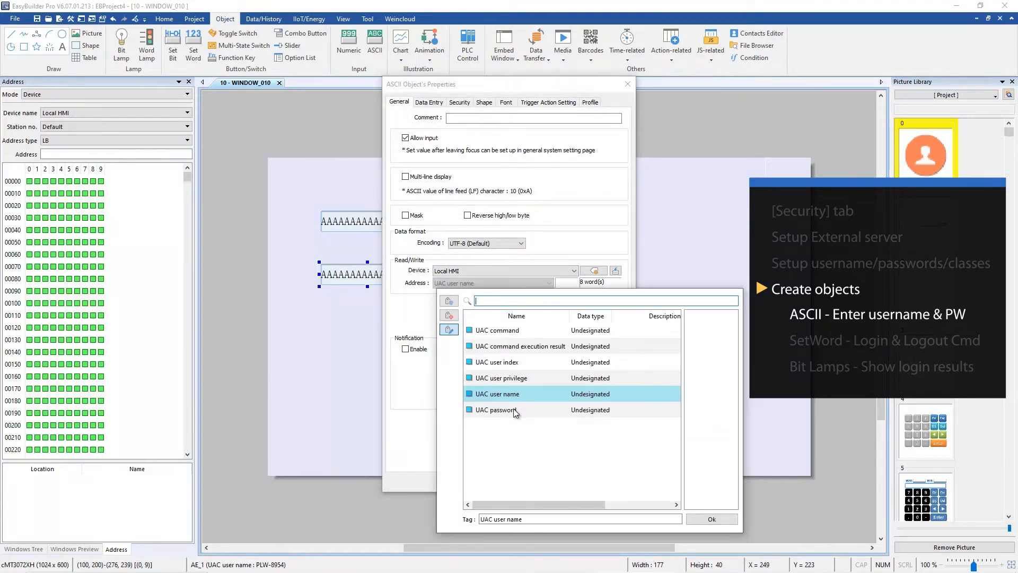
double_click(497, 409)
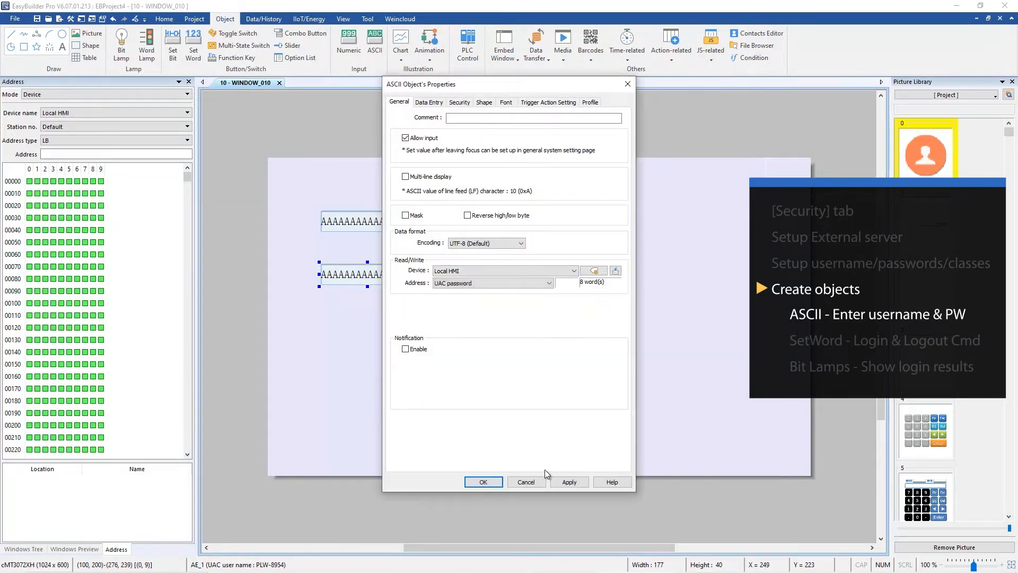
left_click(483, 482)
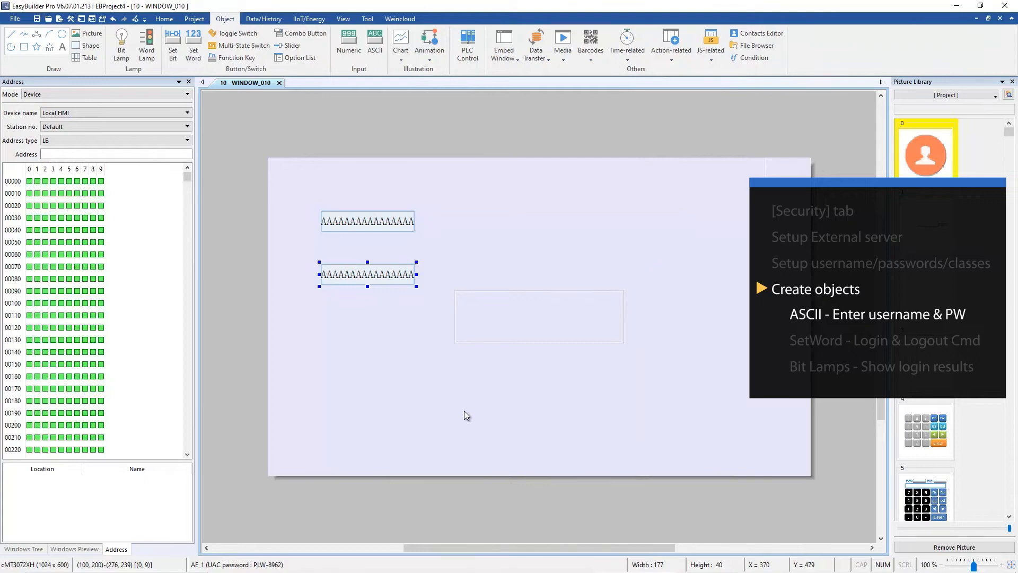
mouse_move(435, 293)
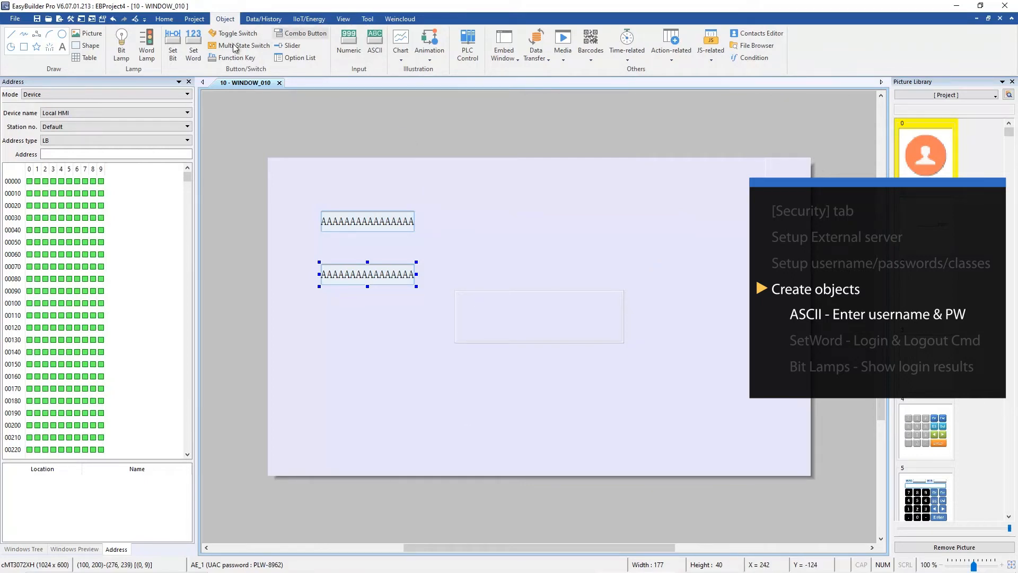
Add a set-word button writing a UAC command in Enhanced Security Mode to log in by user name
left_click(193, 46)
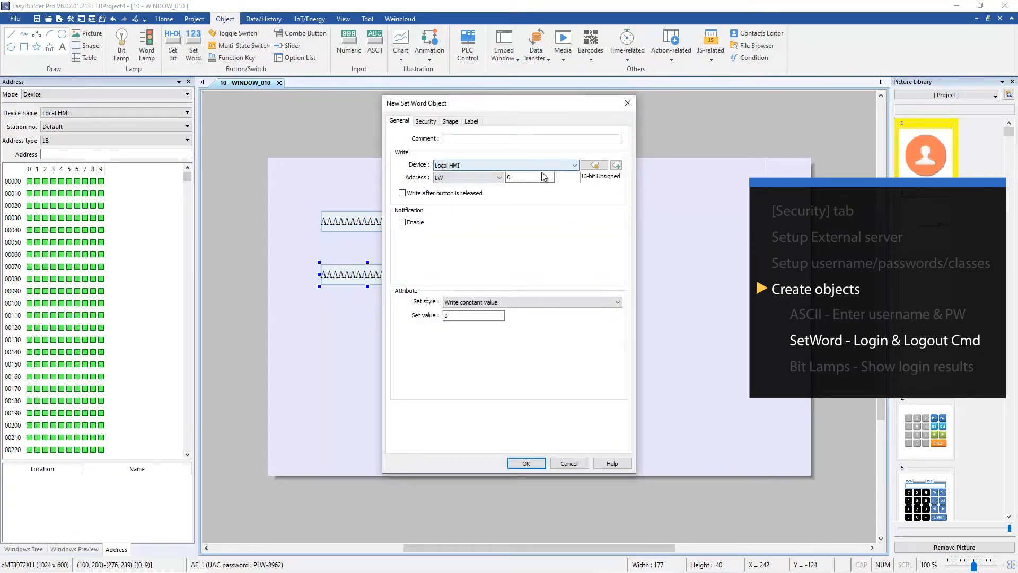
left_click(593, 164)
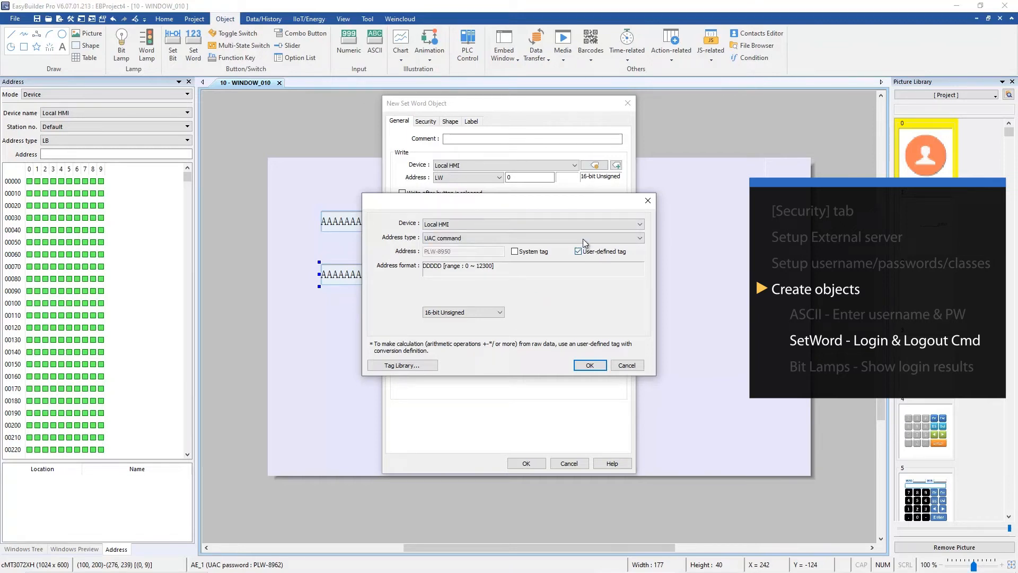
left_click(589, 365)
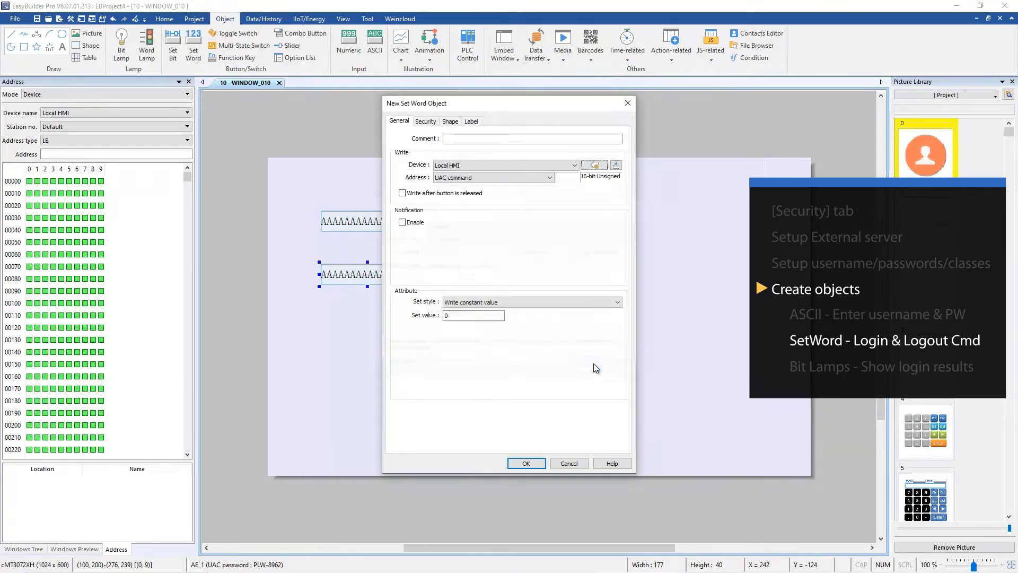
left_click(530, 302)
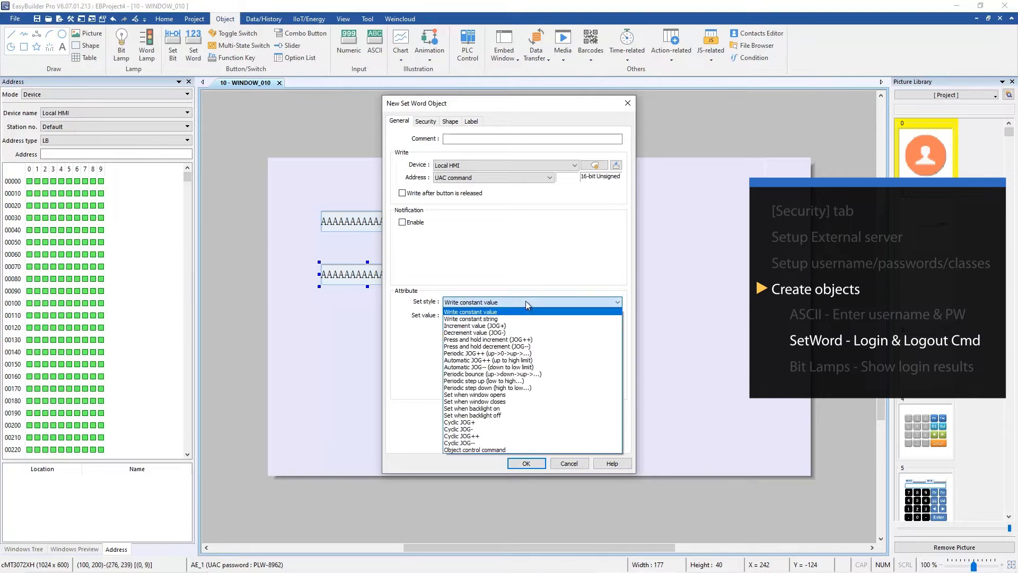
mouse_move(526, 326)
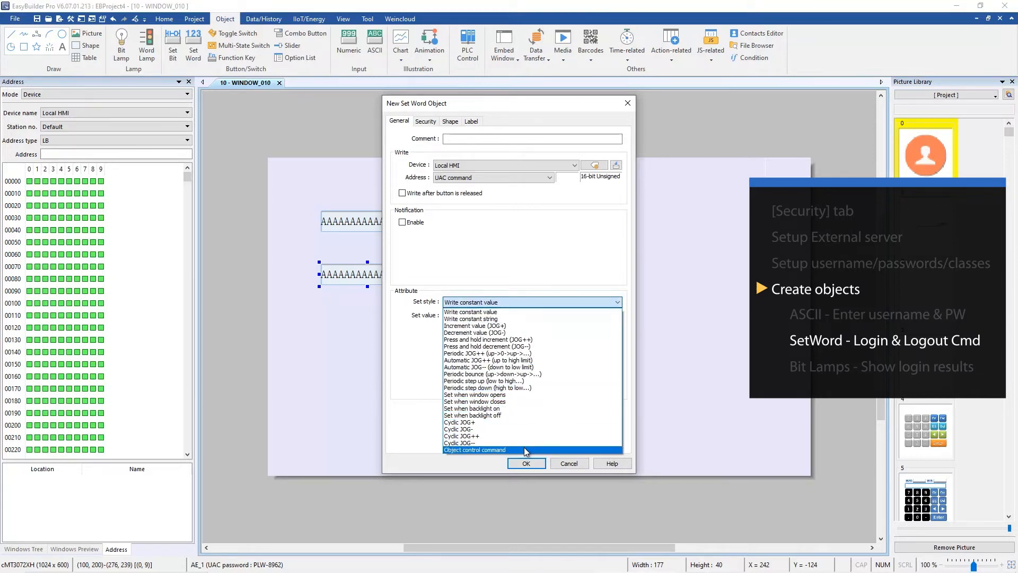
left_click(474, 450)
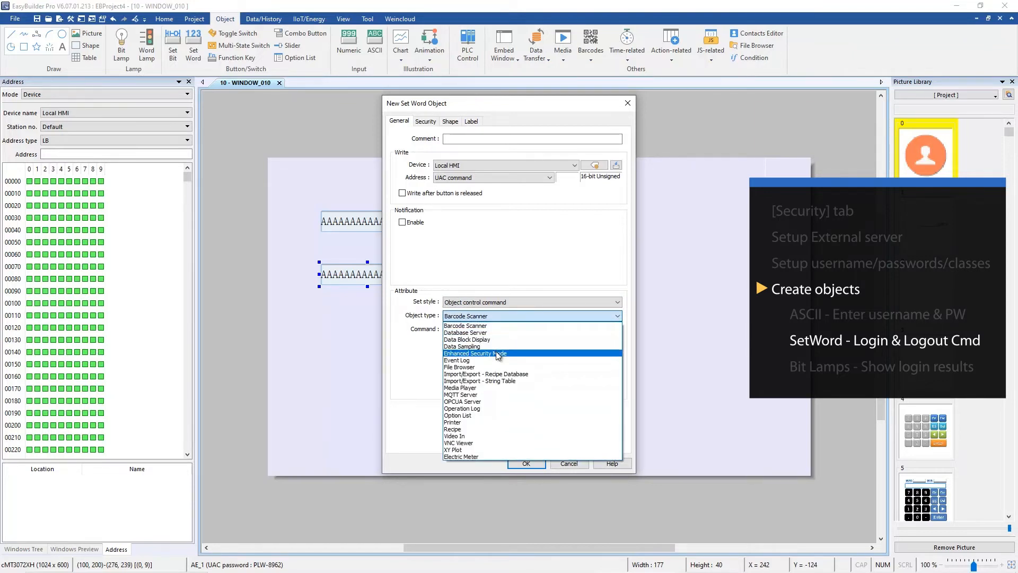
left_click(475, 353)
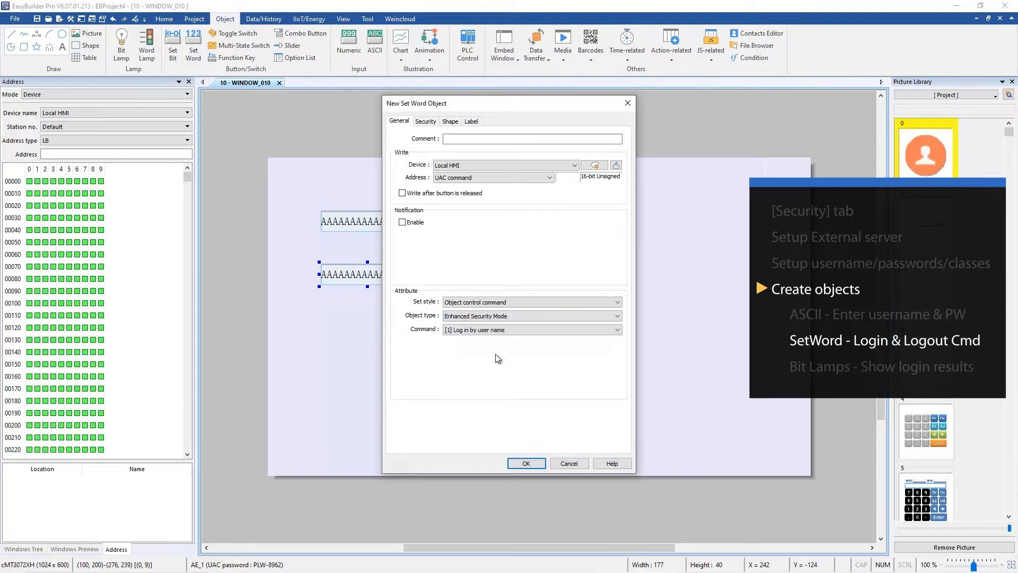
left_click(530, 328)
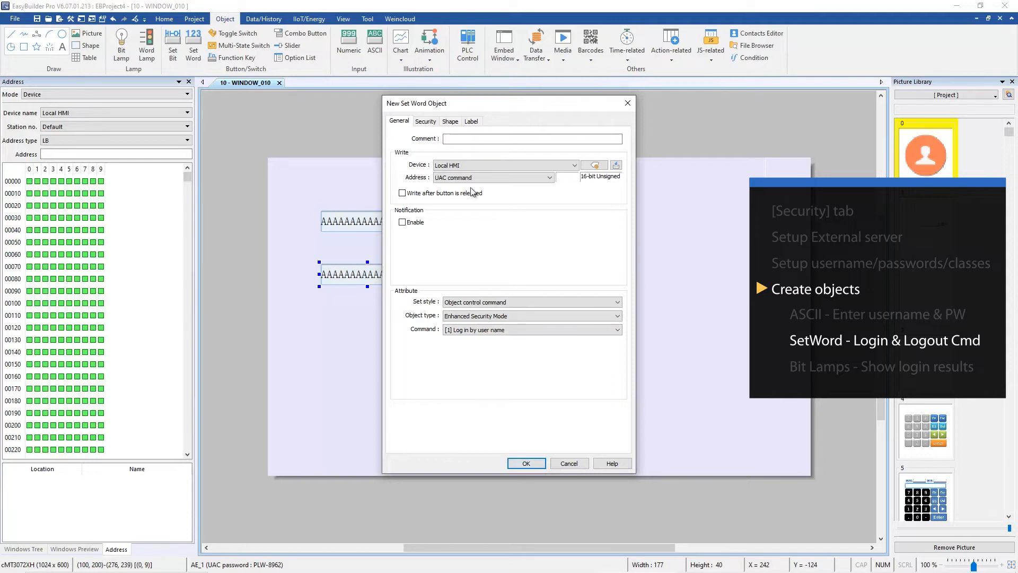
Label the button 'Login' and confirm it
left_click(470, 121)
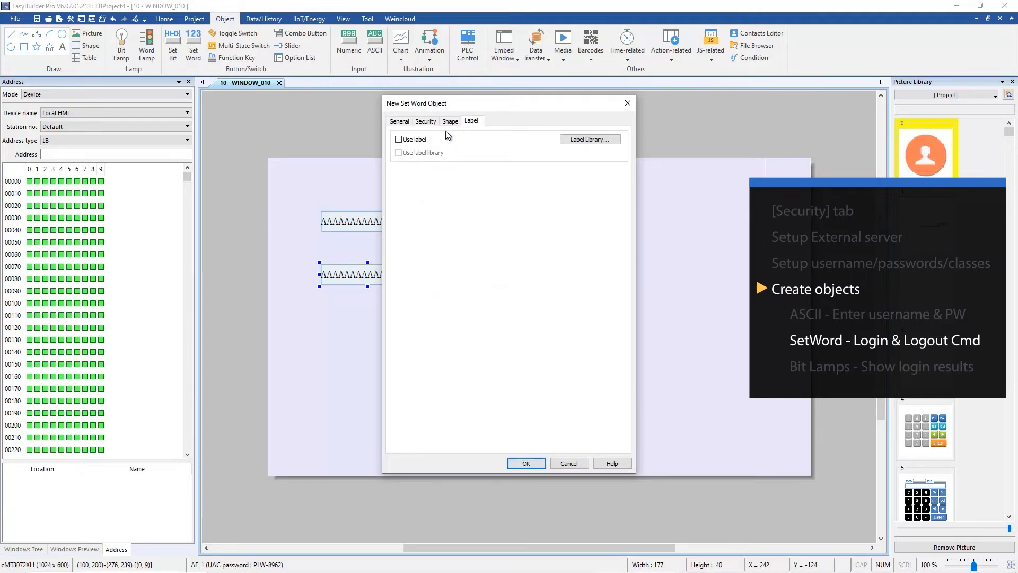
left_click(399, 139)
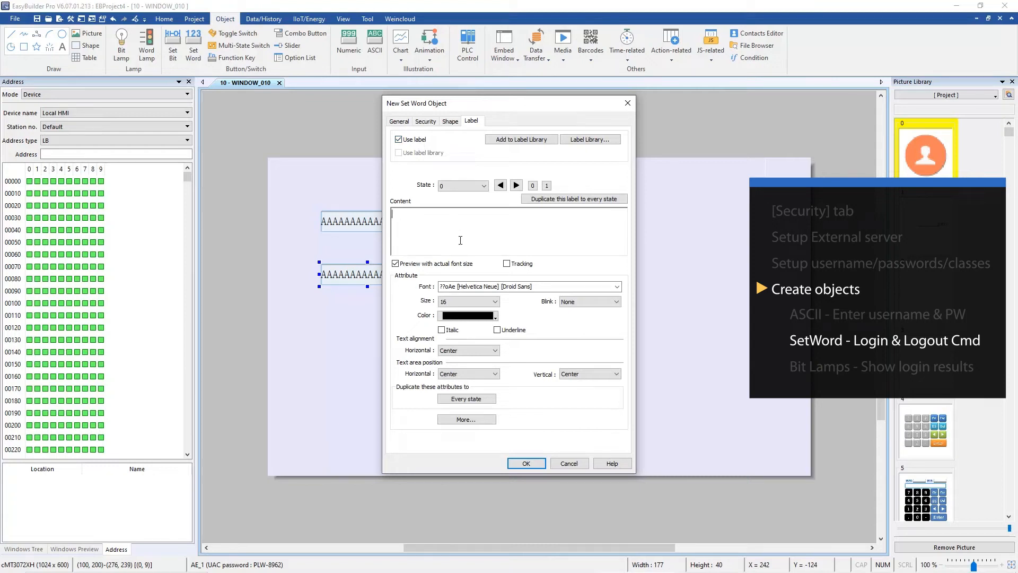
type("Login")
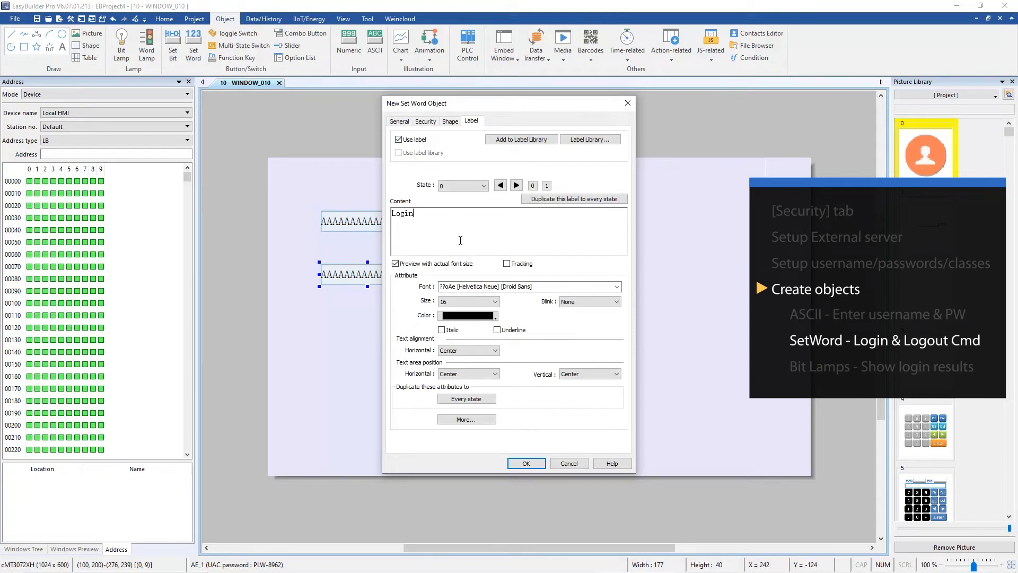
left_click(526, 463)
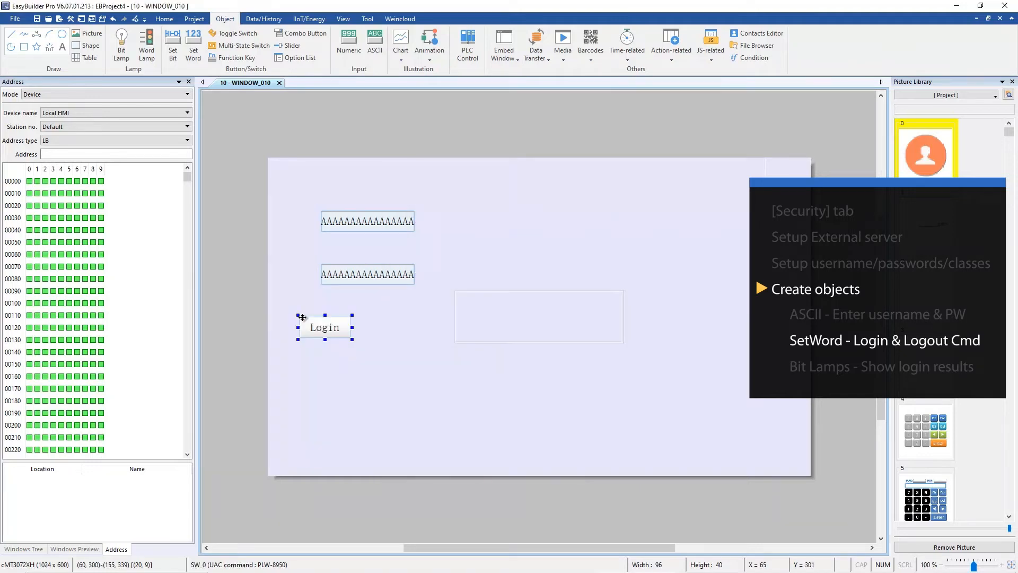
Copy the Login button to its right, set it to [3] Log out and label it 'Logout'
left_click_drag(324, 326, 338, 339)
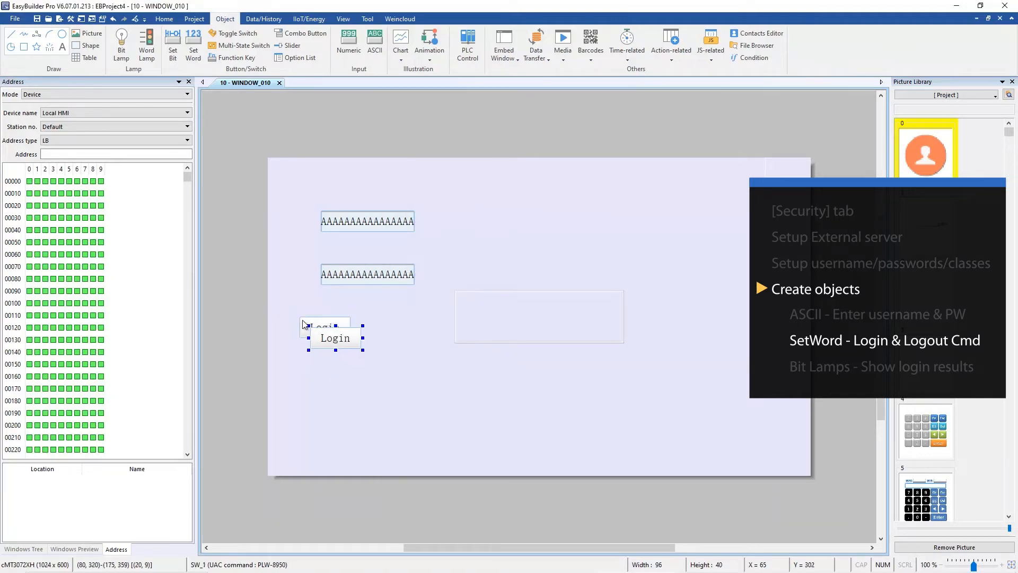
left_click_drag(334, 337, 410, 326)
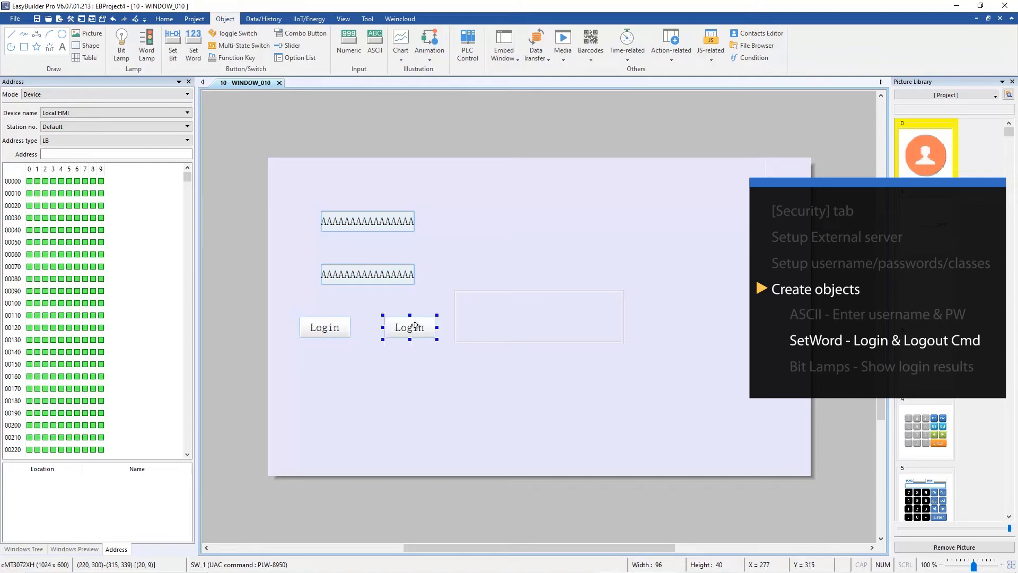
double_click(409, 327)
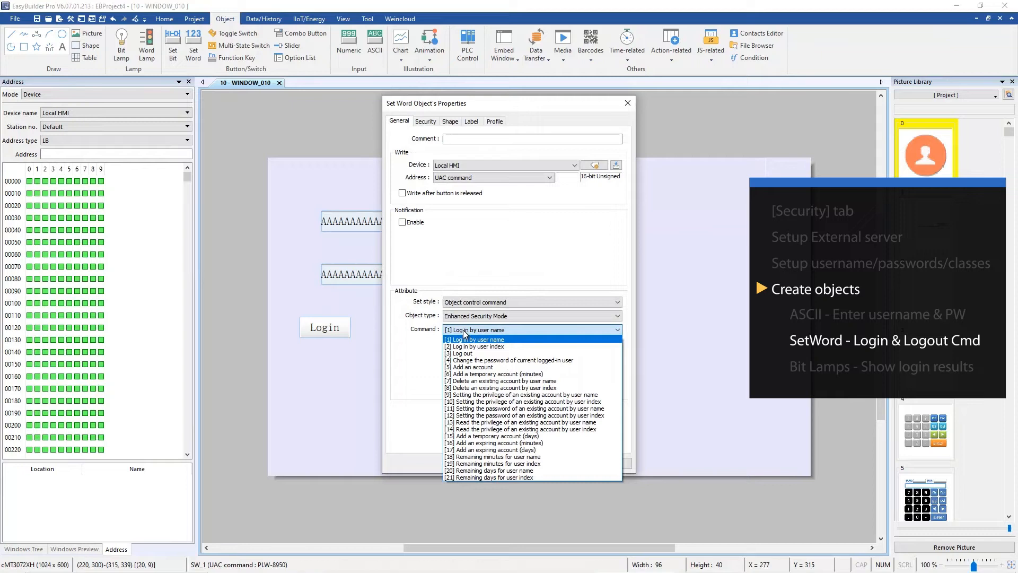
left_click(462, 354)
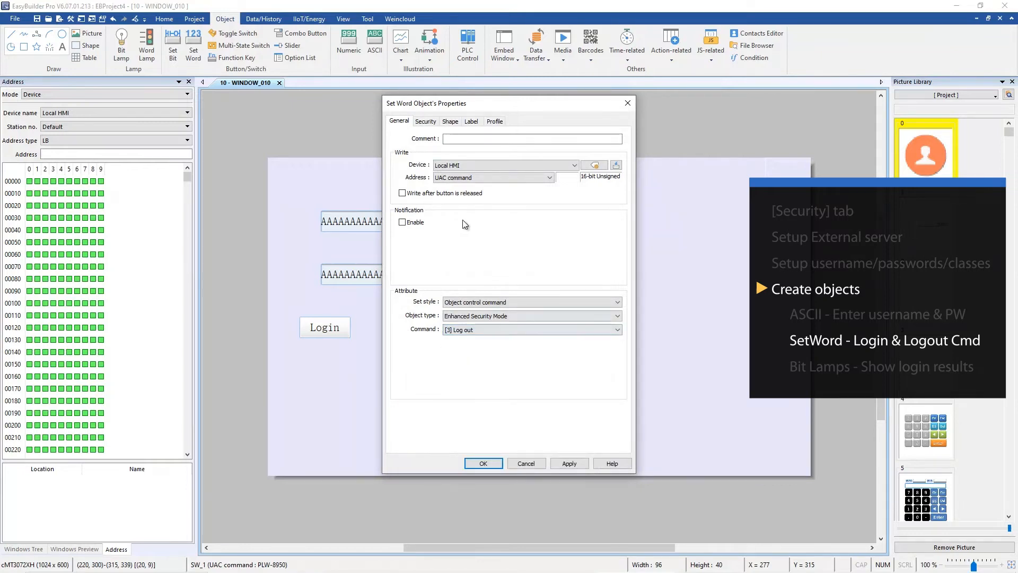
left_click(471, 121)
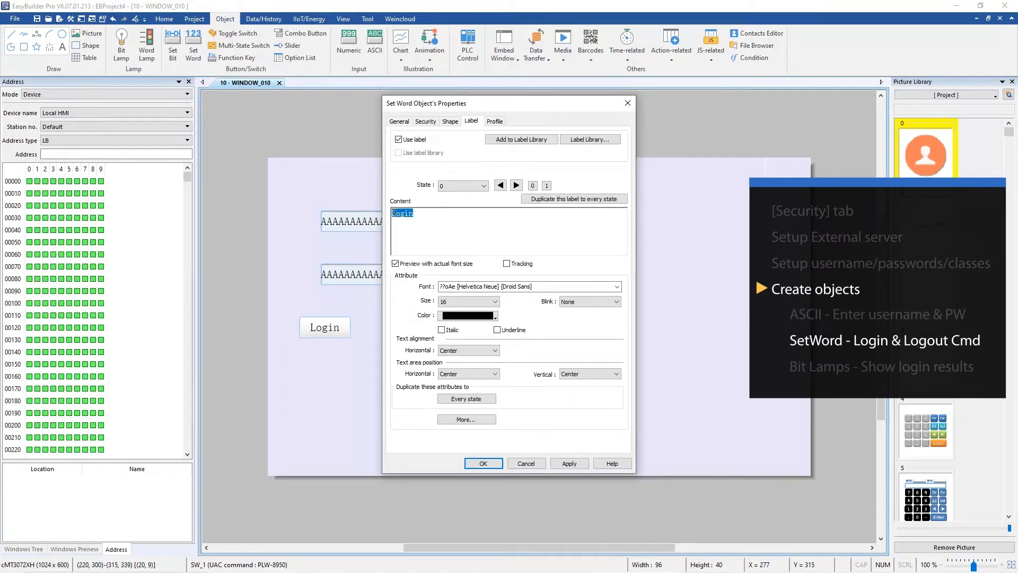
type("Logout")
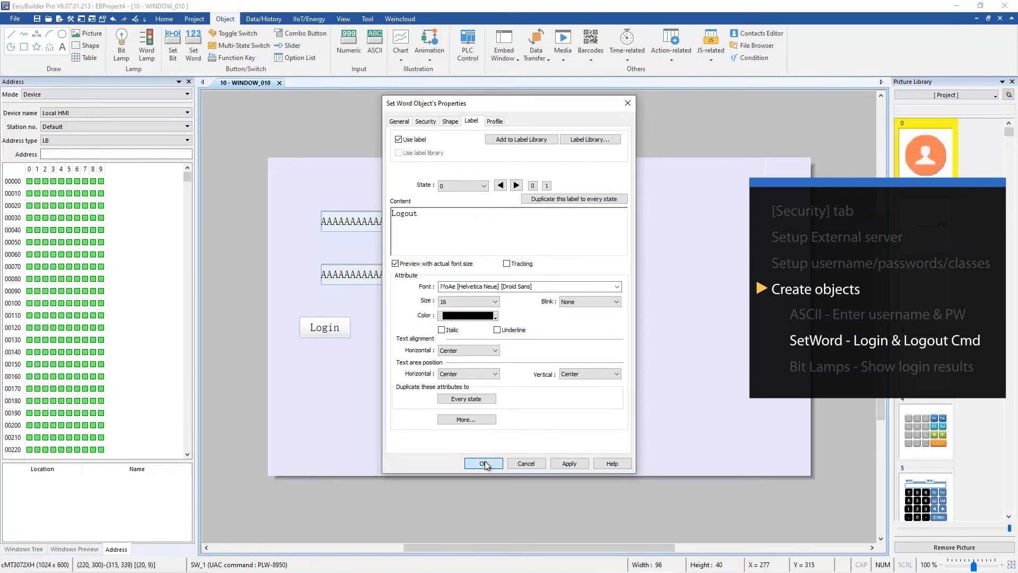
left_click(484, 463)
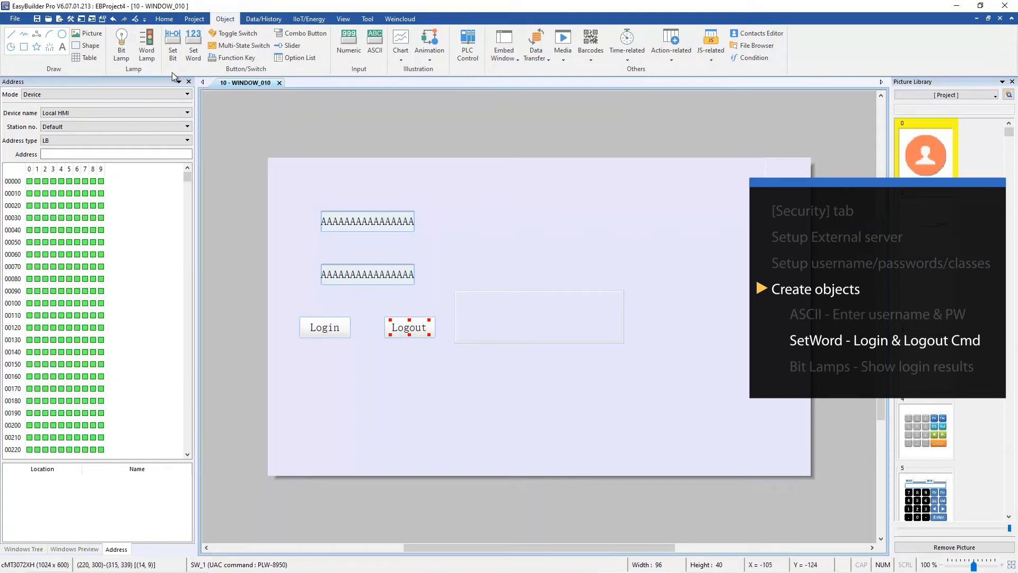
Place an inverted bit lamp restricted to Class A, then Ctrl-drag a copy to its right
left_click(121, 45)
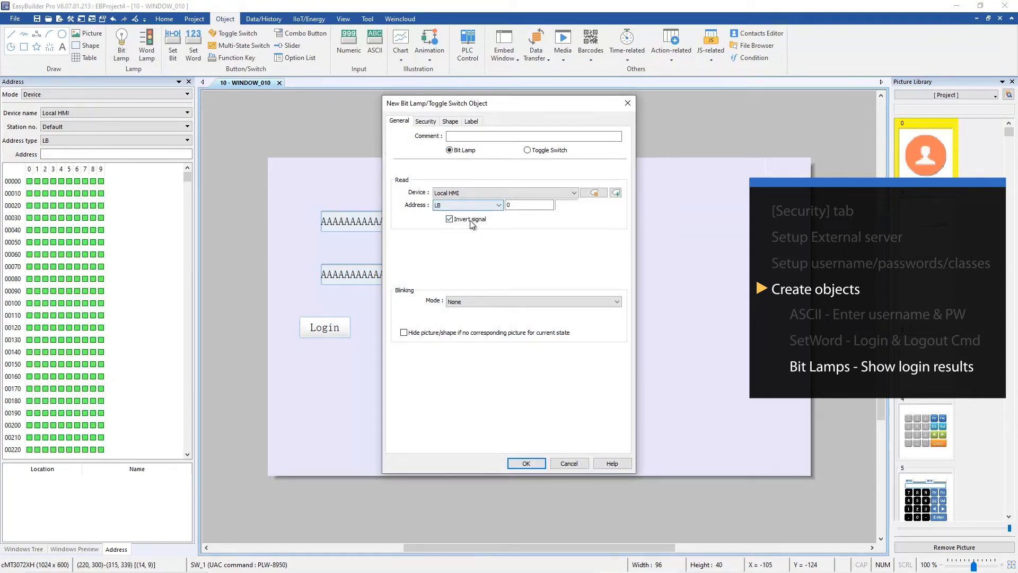
left_click(425, 121)
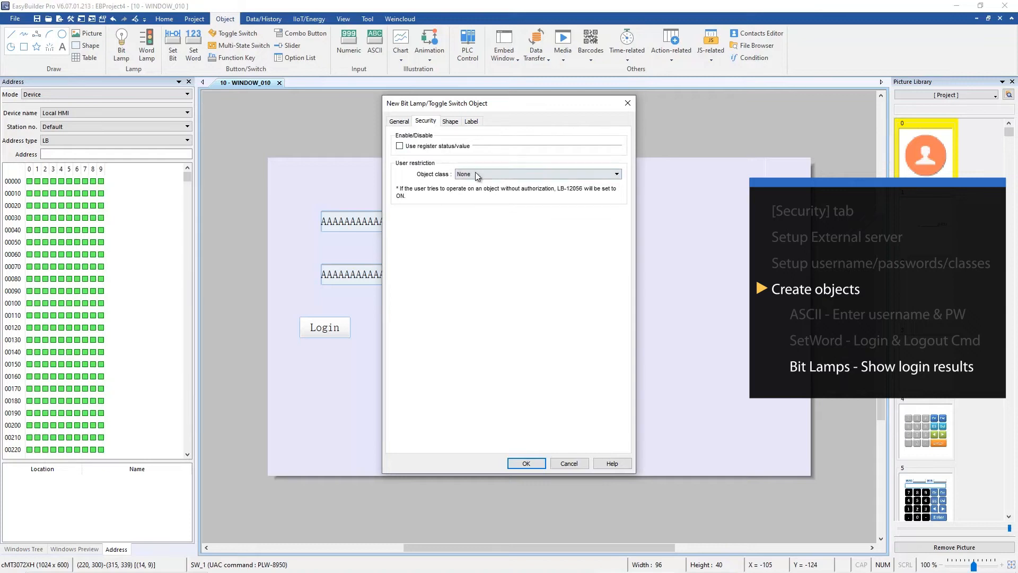
left_click(537, 173)
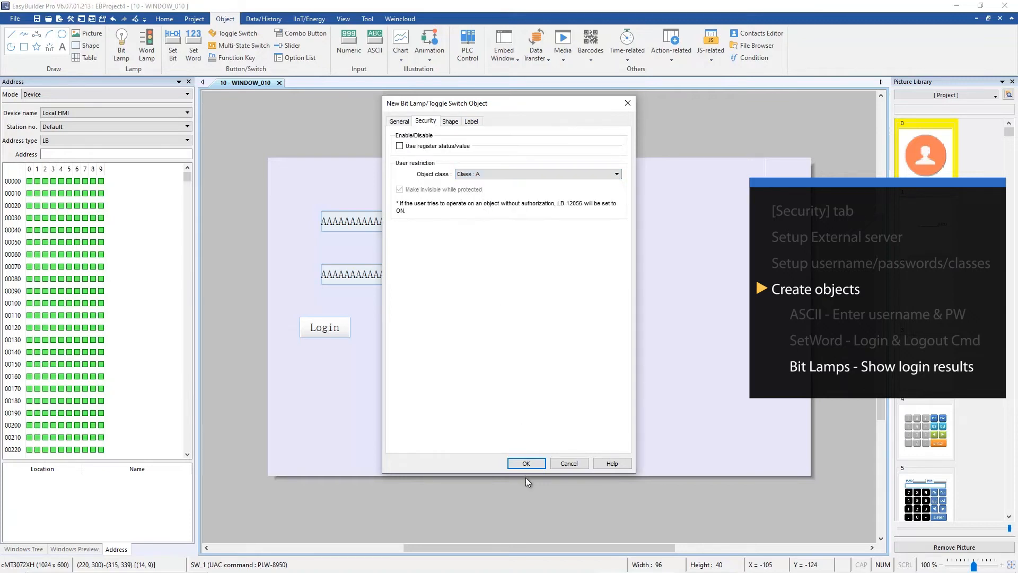
mouse_move(428, 200)
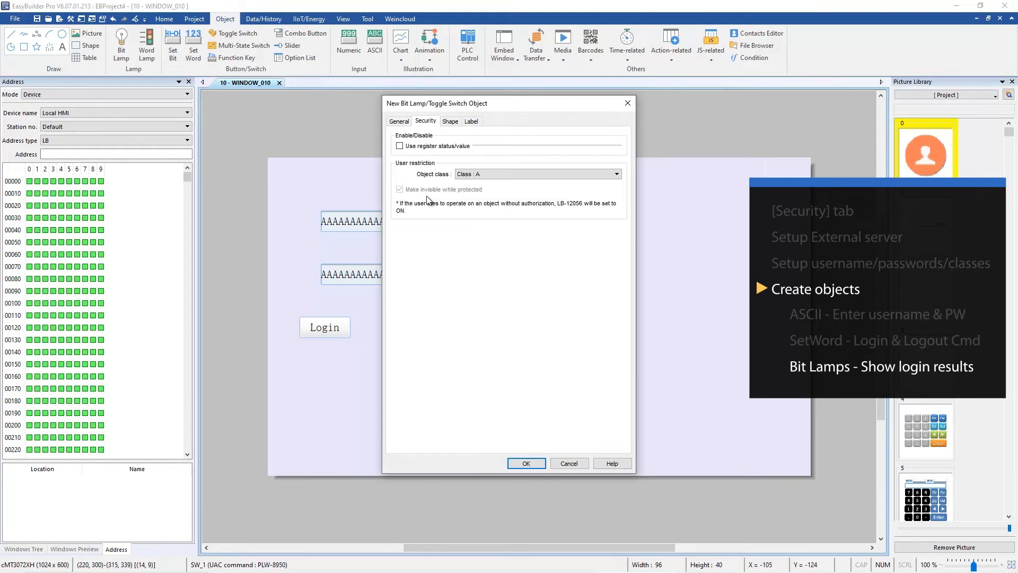
left_click(525, 463)
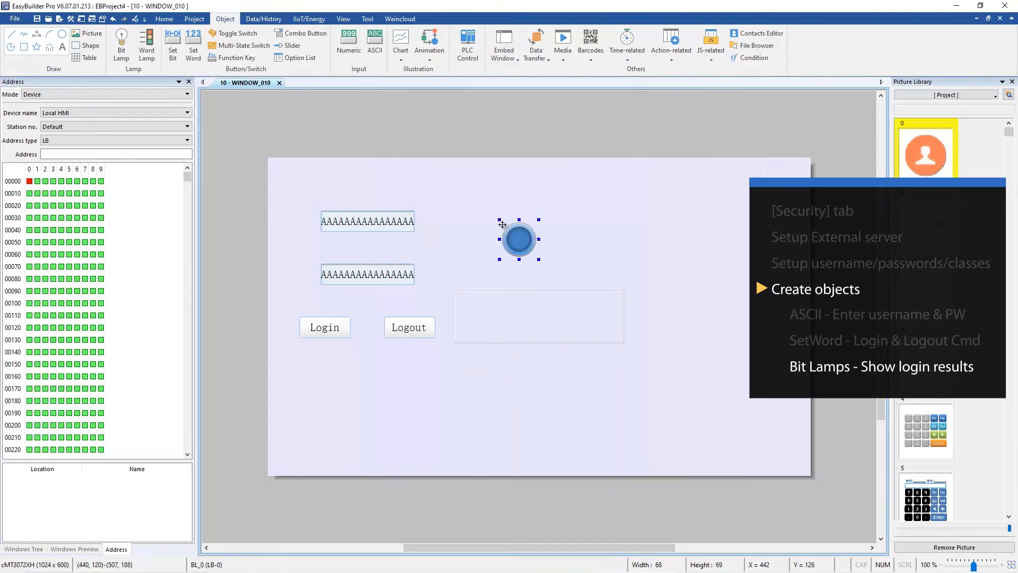
left_click_drag(519, 239, 525, 249)
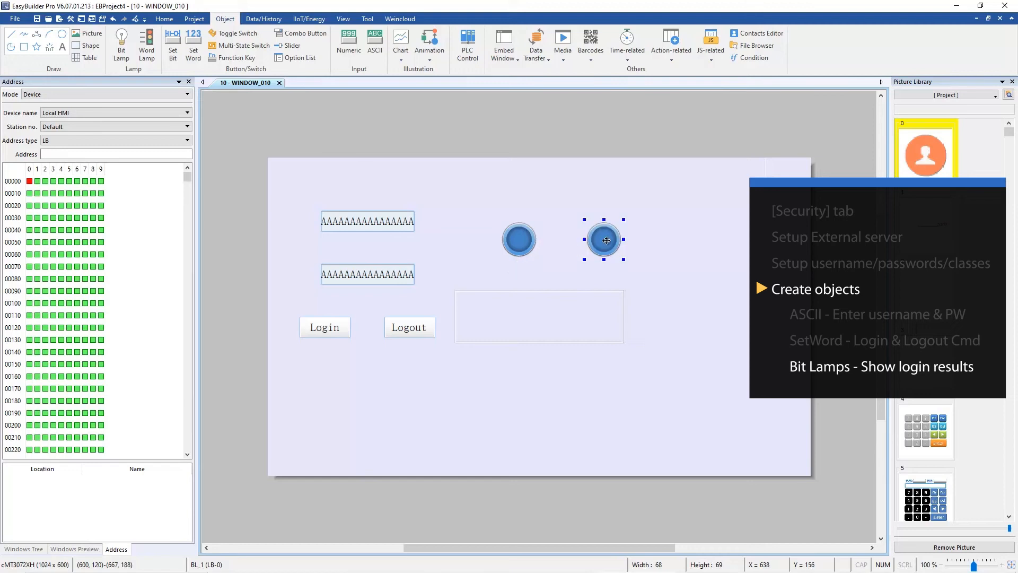
Restrict the second lamp to Class B and recolour its shape orange-red
double_click(603, 238)
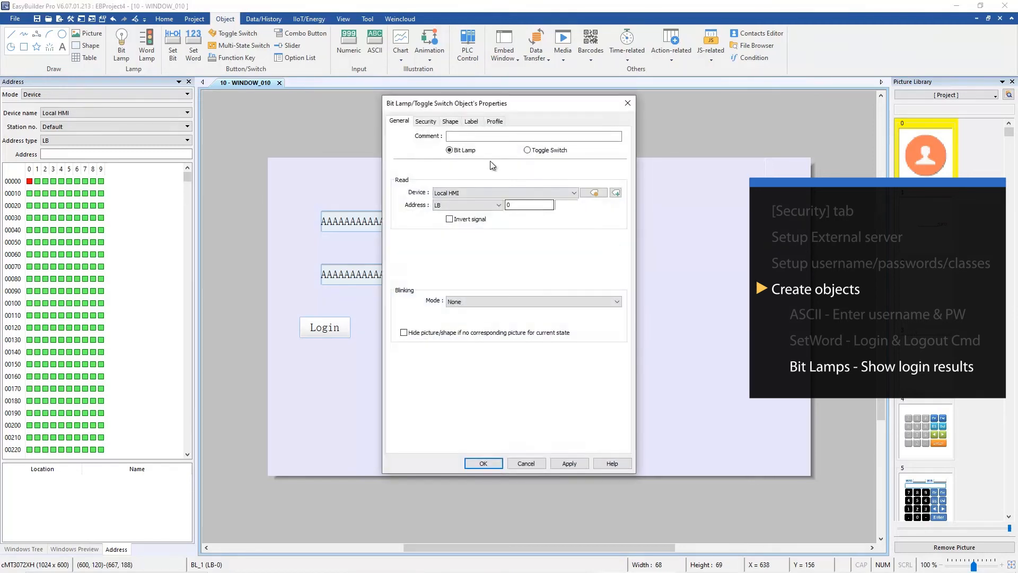
left_click(425, 121)
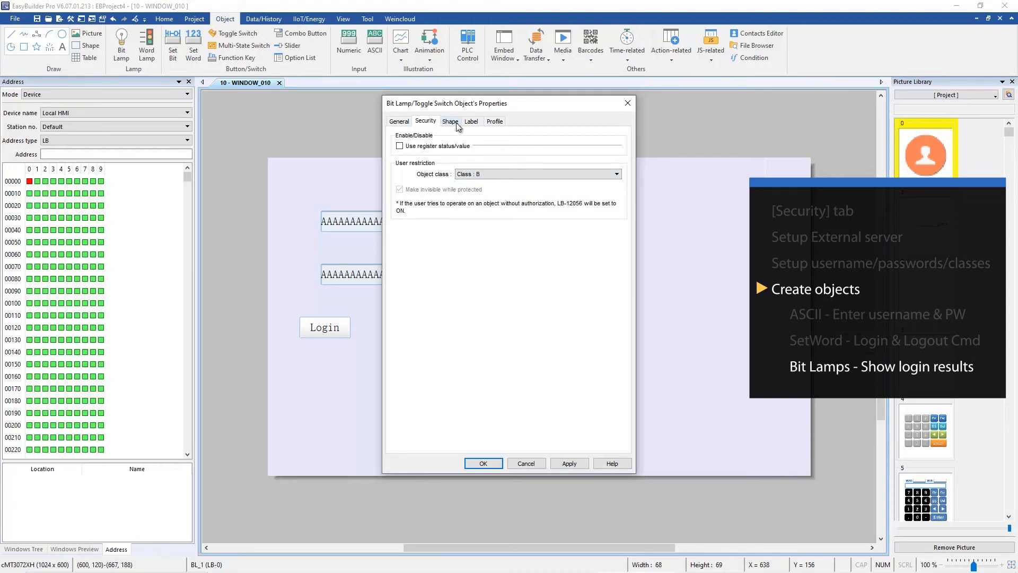
left_click(449, 121)
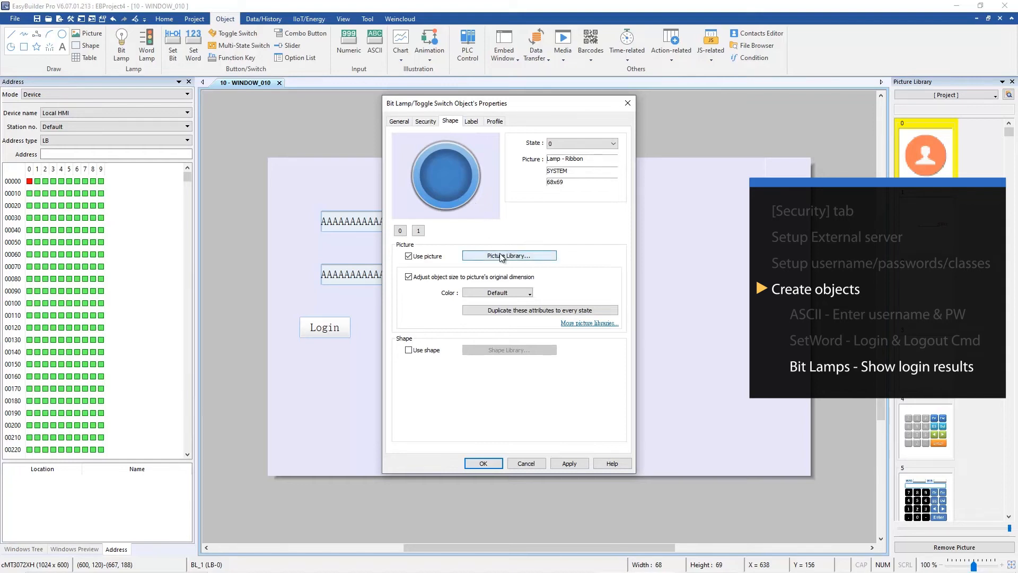
left_click(497, 293)
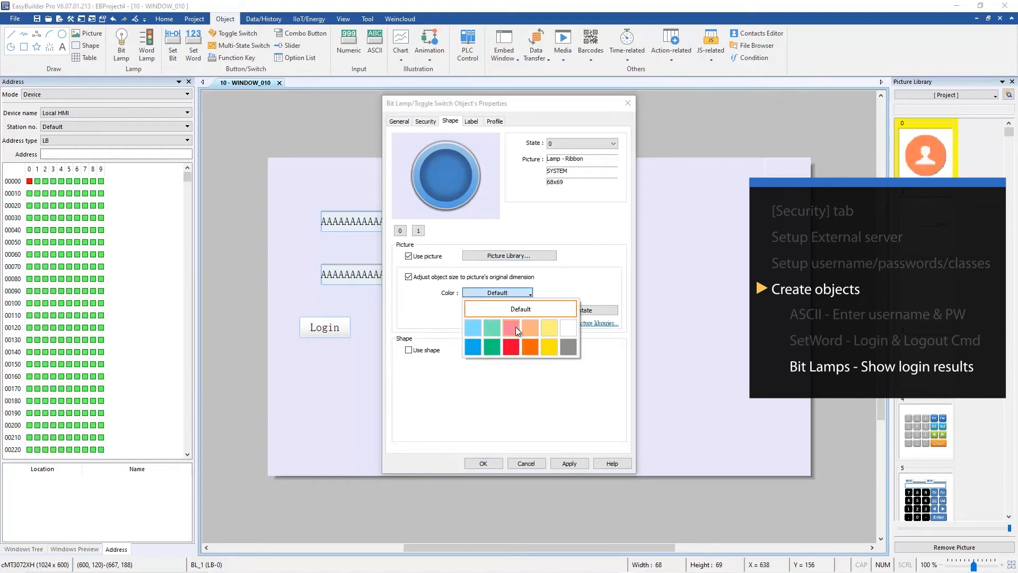
left_click(511, 328)
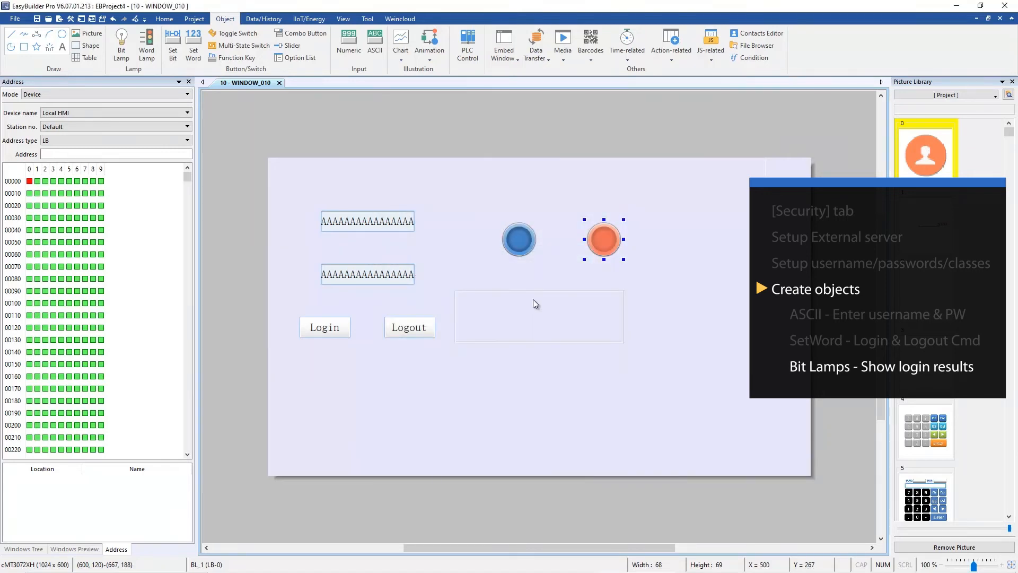
mouse_move(531, 280)
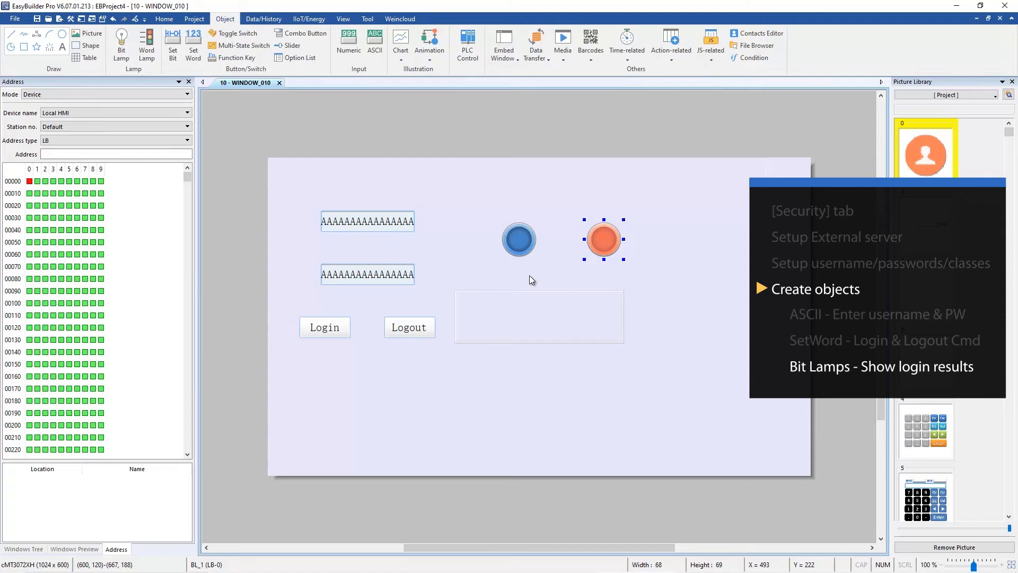
left_click(193, 18)
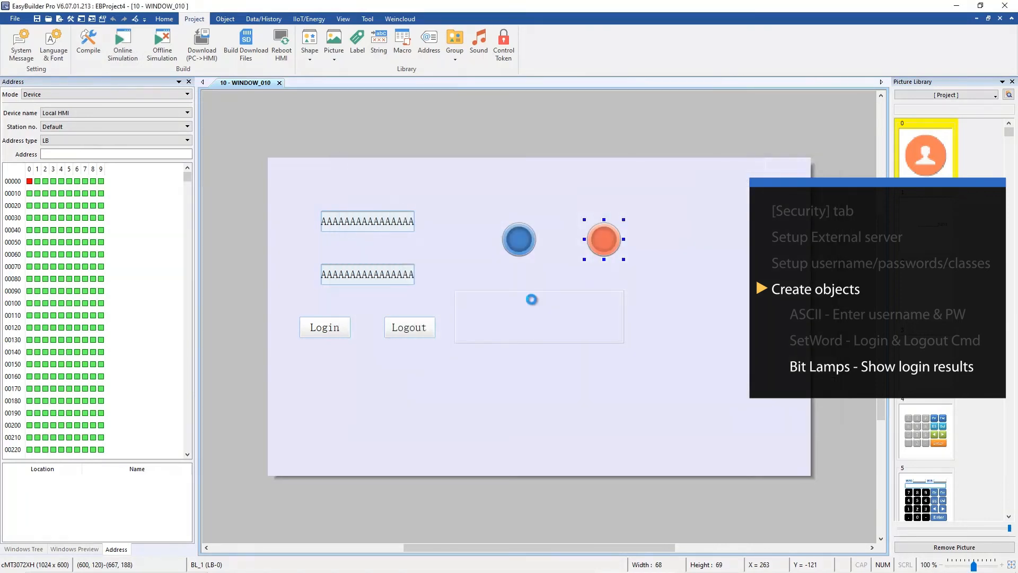
Run Online Simulation and log in as user1 with password 1, lighting the blue lamp
left_click(88, 42)
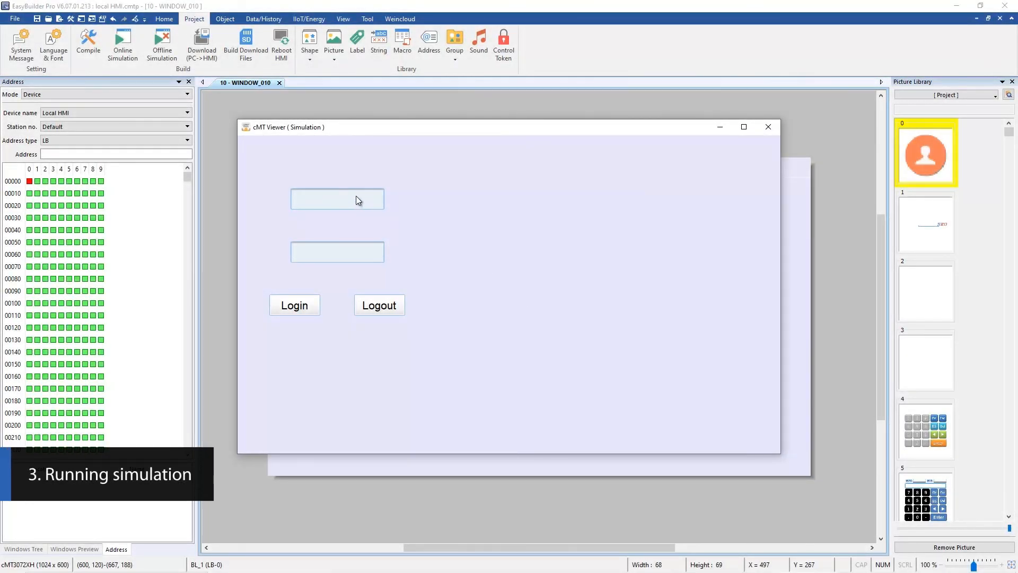
type("user")
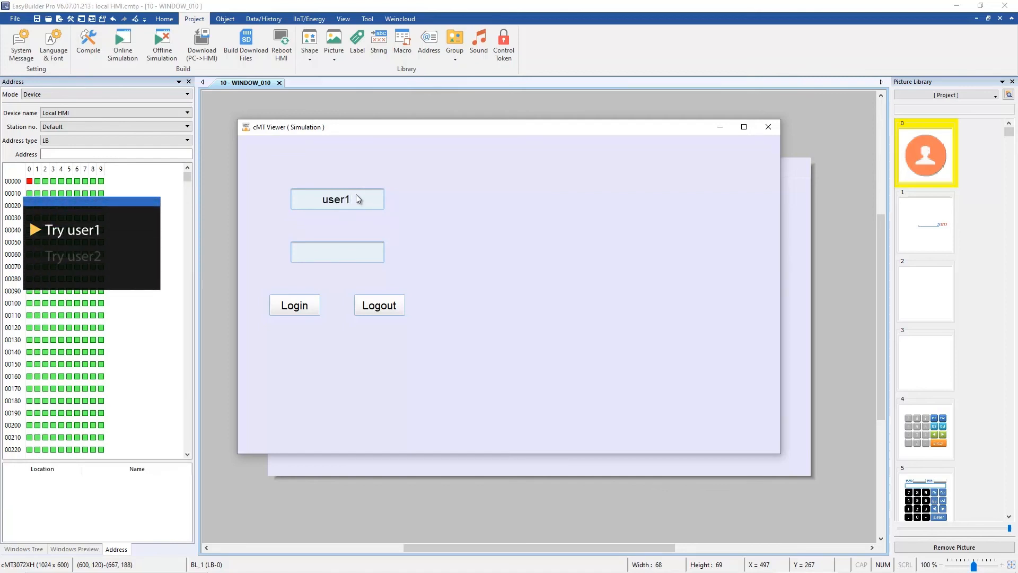
type("1")
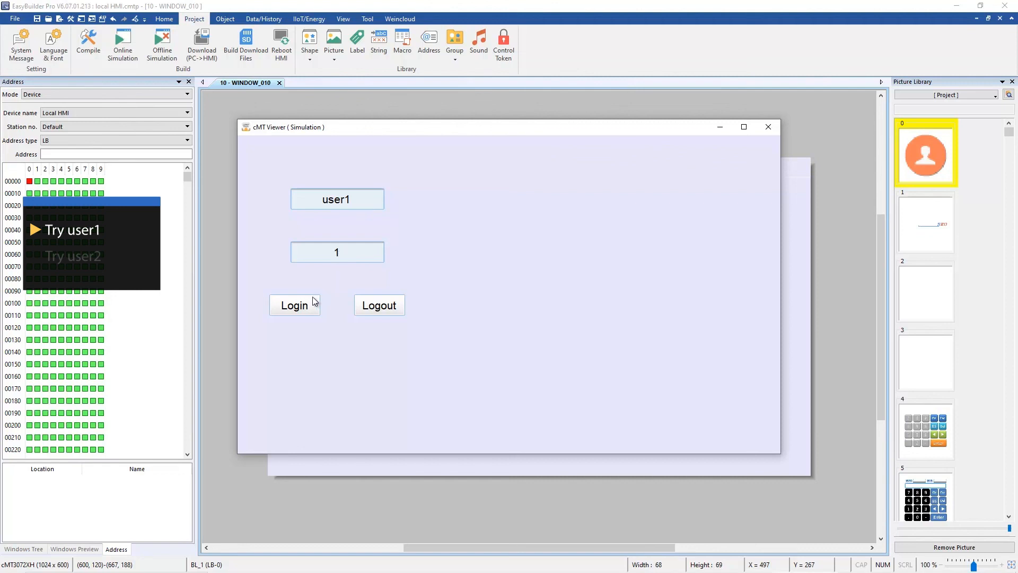
left_click(294, 305)
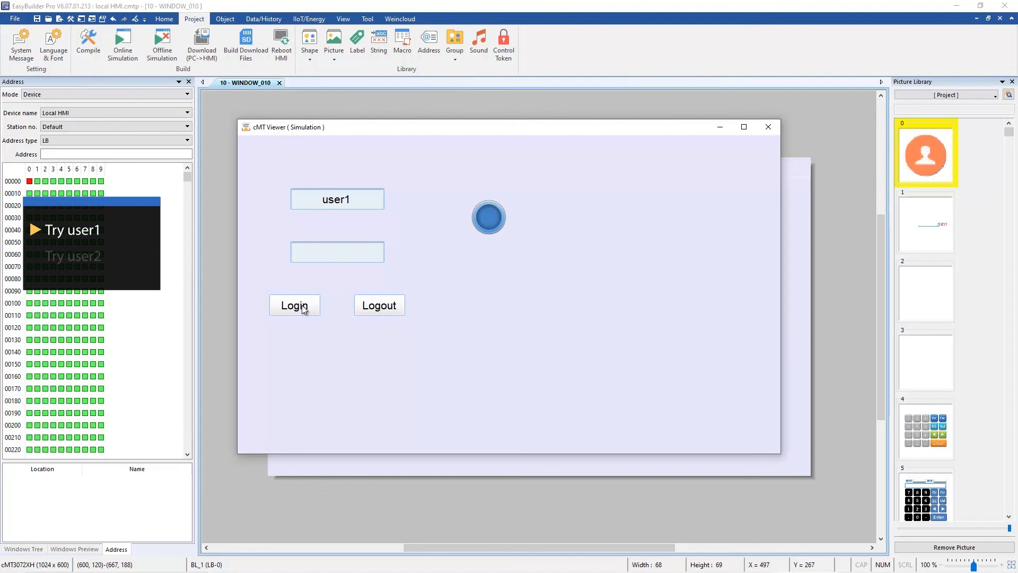
mouse_move(419, 299)
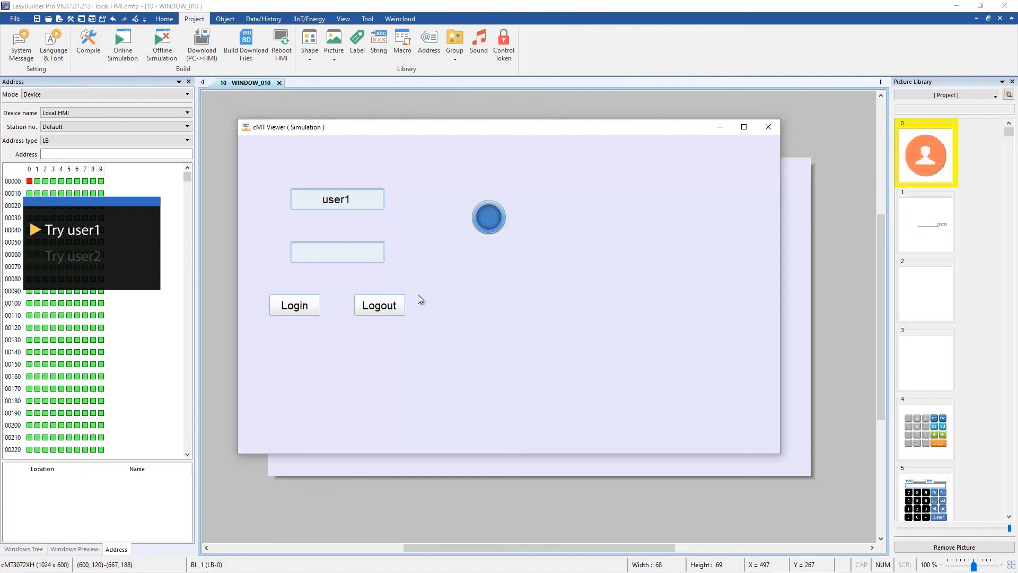
mouse_move(480, 273)
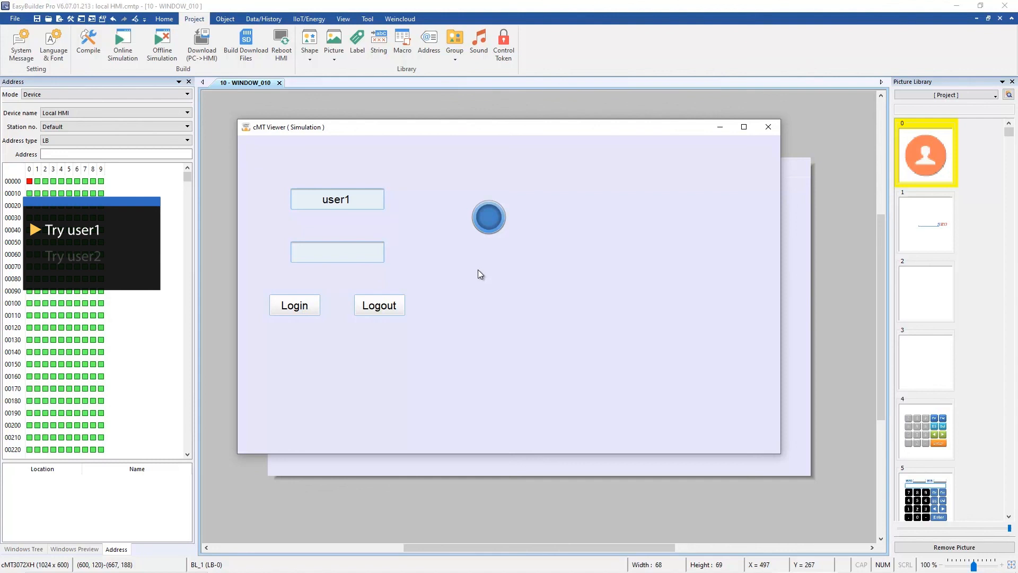